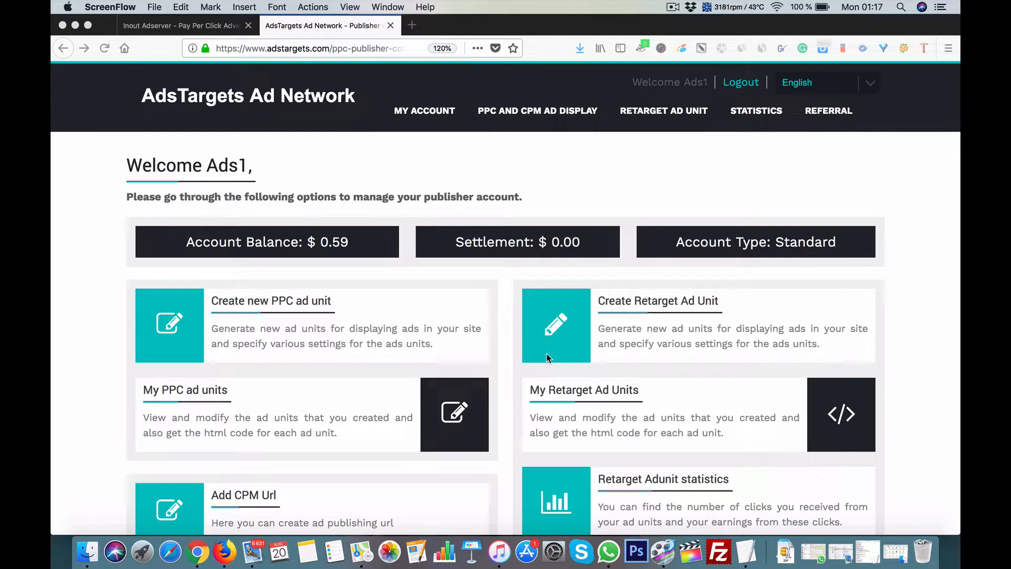
mouse_move(380, 228)
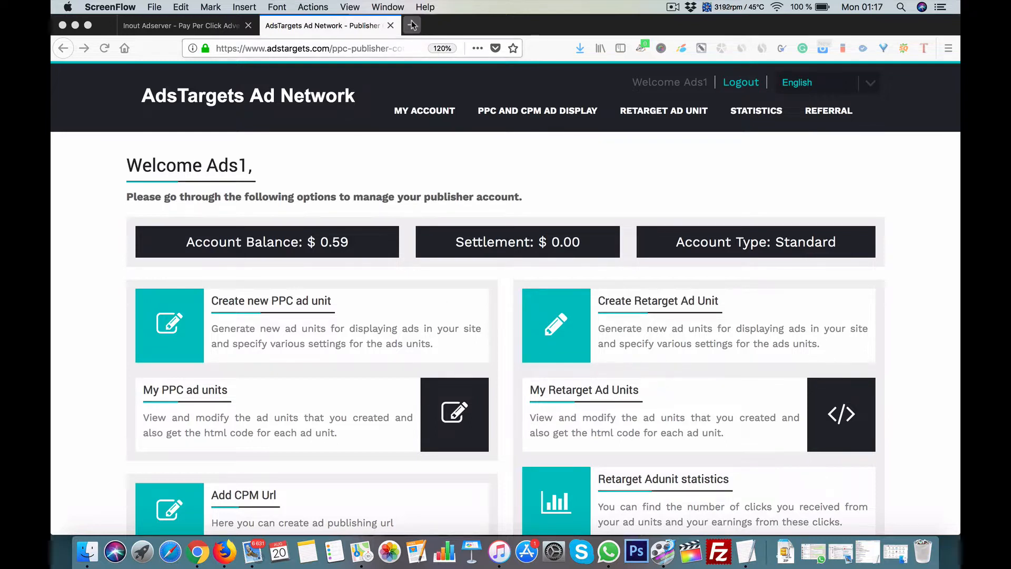
mouse_move(411, 25)
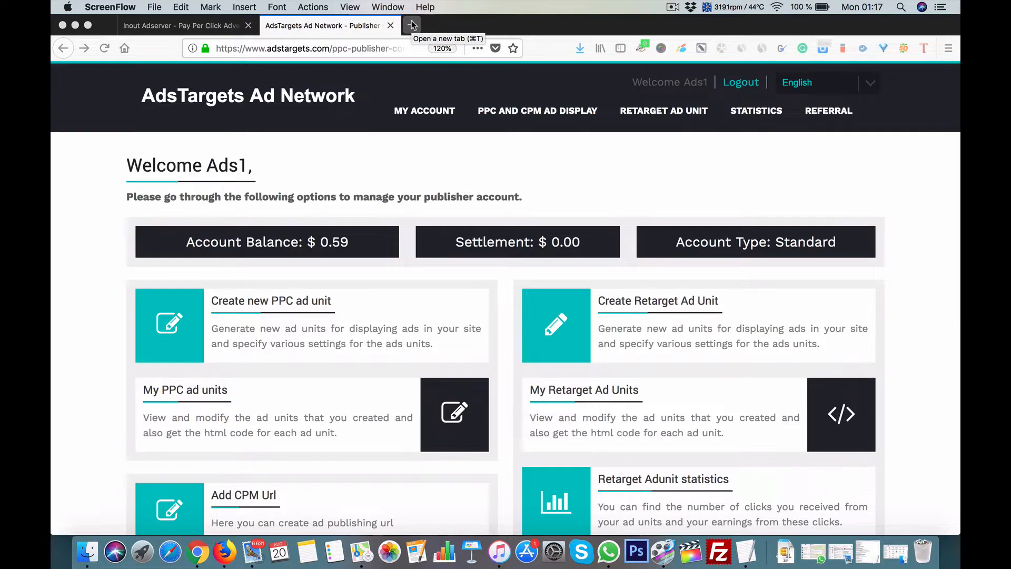
Scroll through the AdsTargets publisher dashboard, then open a blank browser tab
scroll("down", 3)
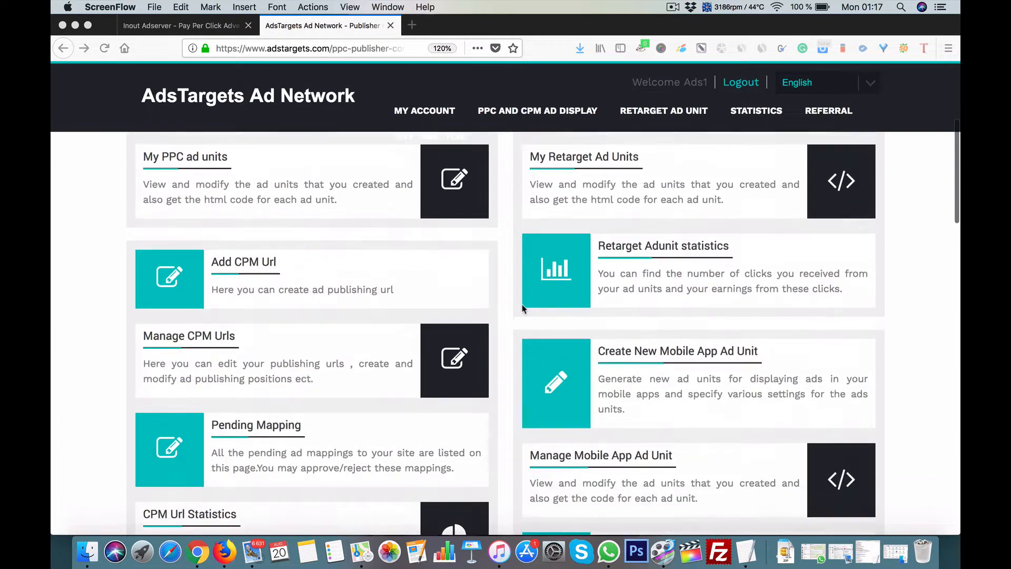
scroll("down", 3)
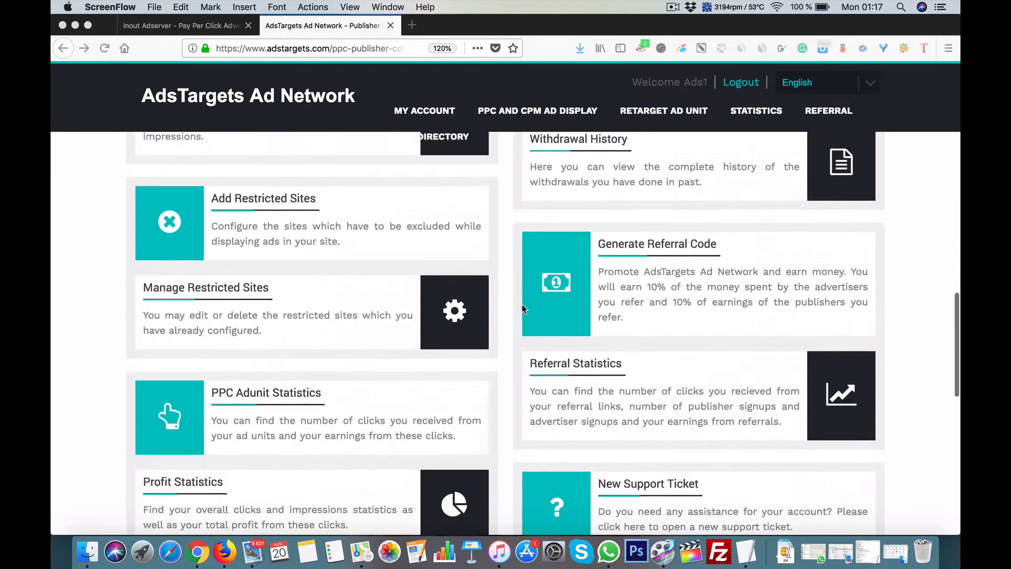
scroll("up", 3)
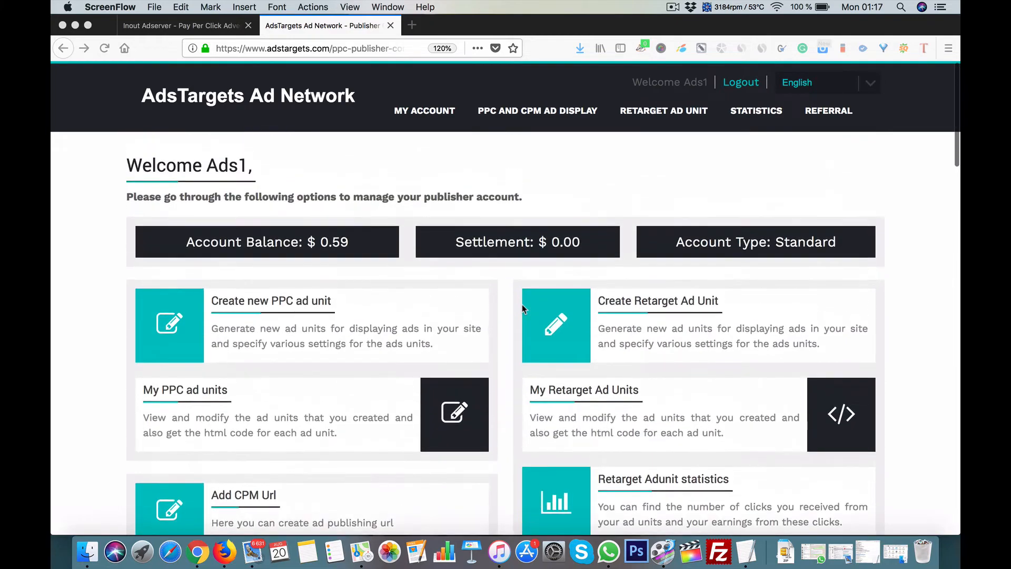
left_click(411, 25)
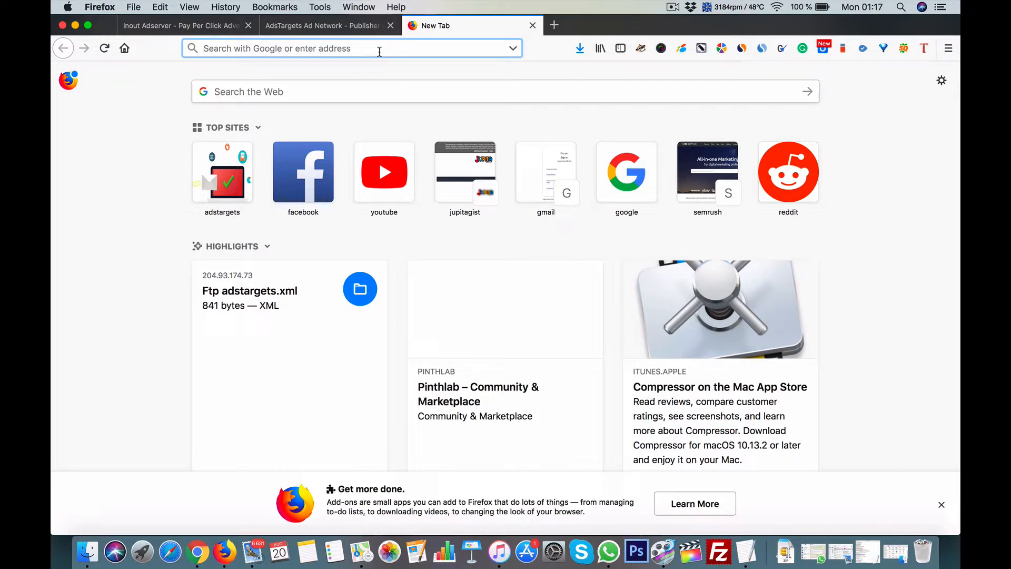
Load adstargets.com in the new tab and go to the Publisher Login page
type("adstargets.com/")
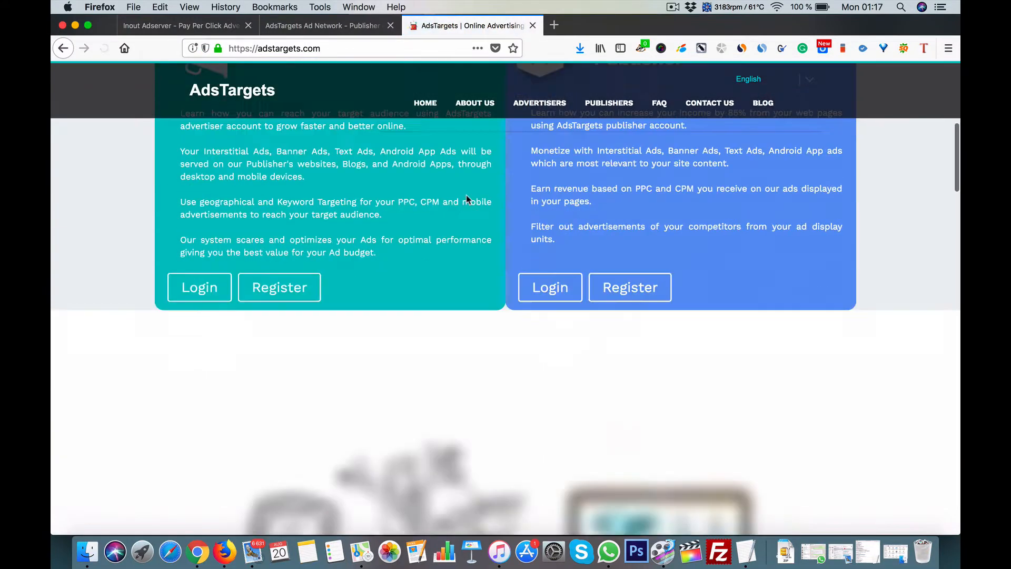
scroll("up", 3)
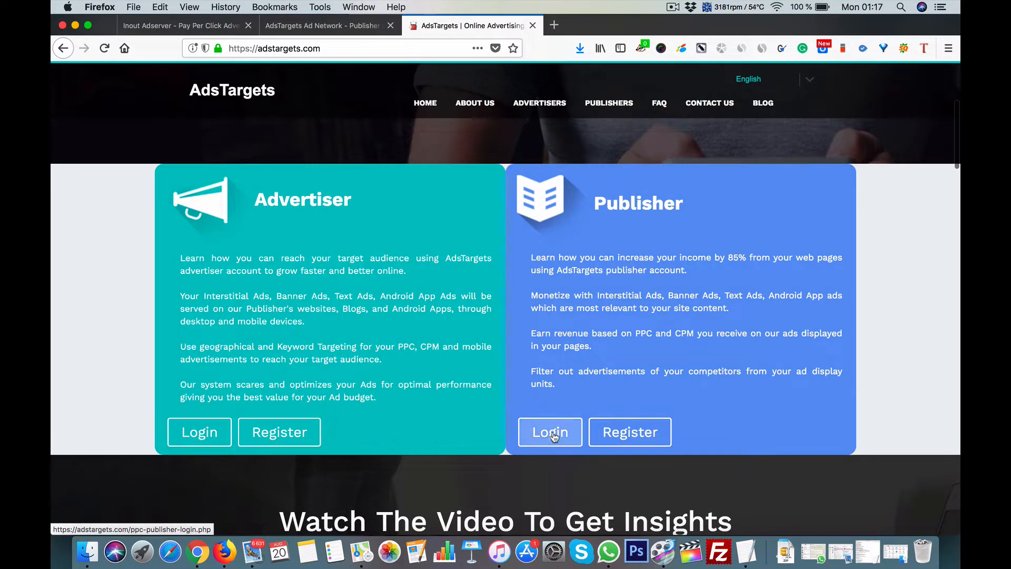
left_click(549, 431)
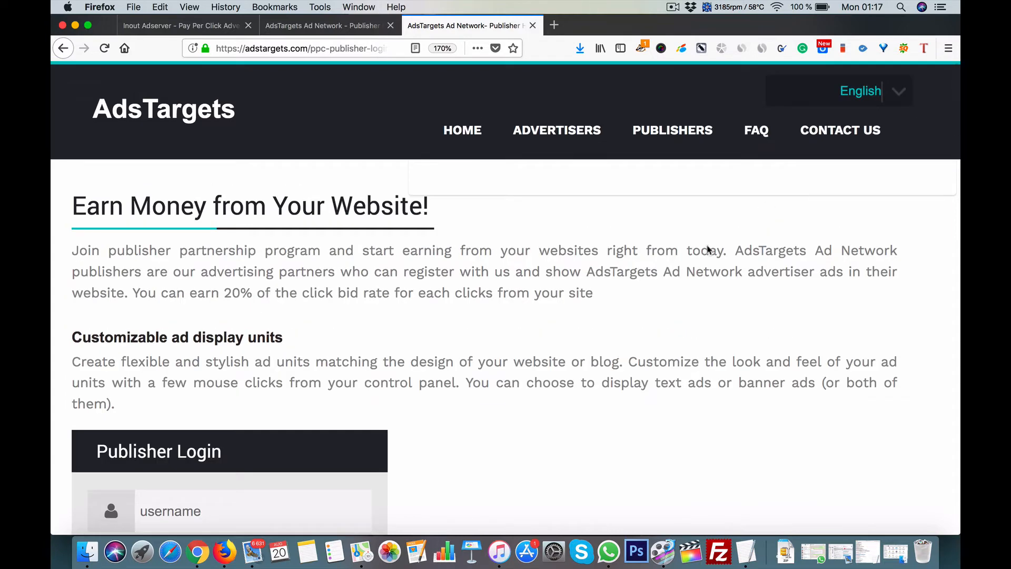
scroll("down", 3)
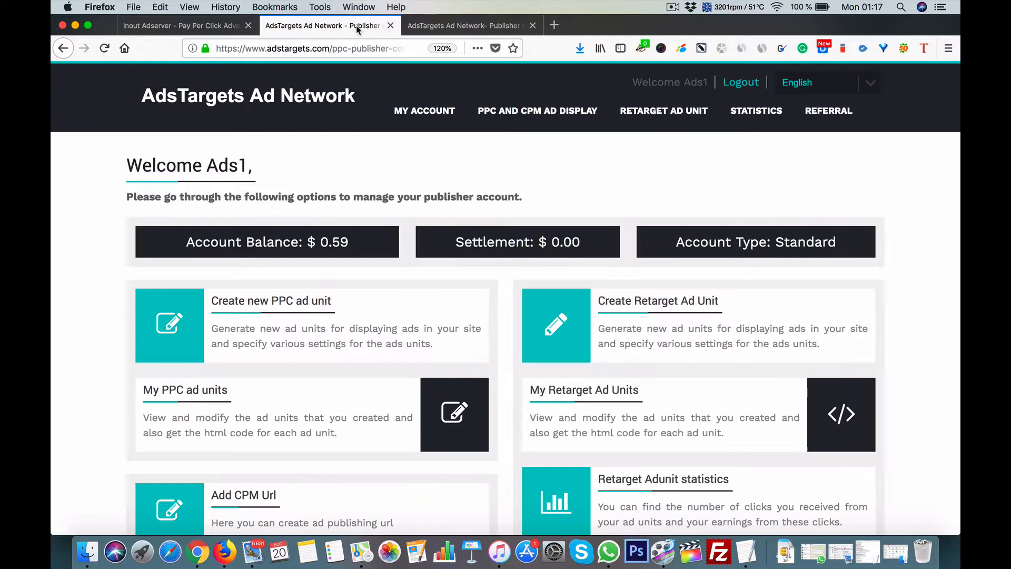
Back on the publisher dashboard, start creating a new PPC ad unit
scroll("down", 3)
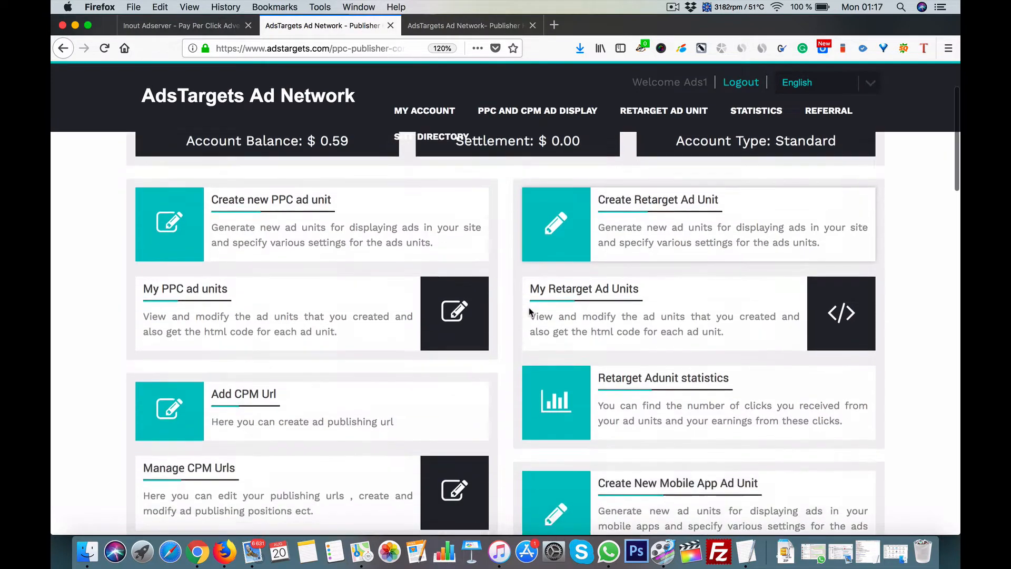
scroll("up", 3)
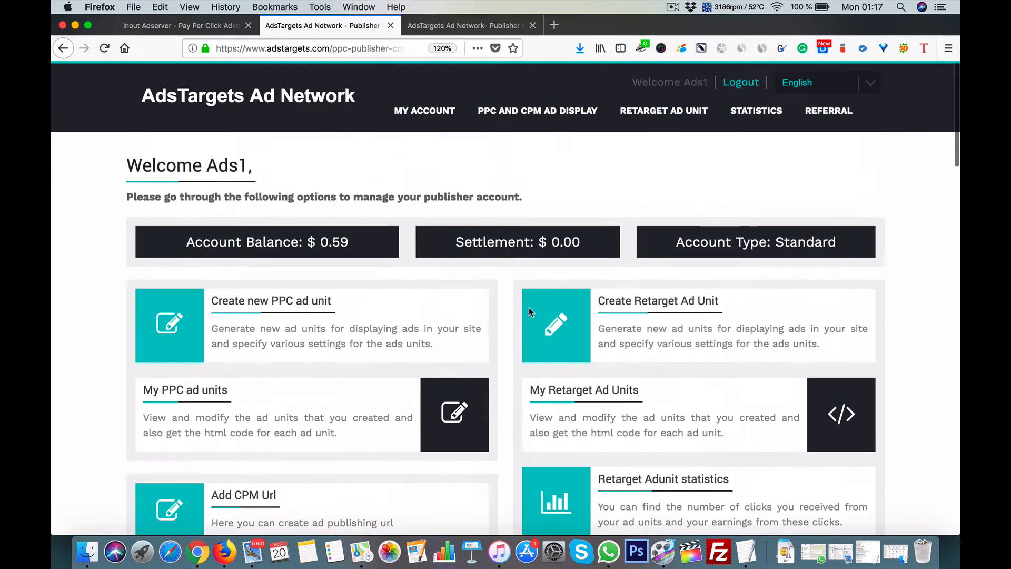
mouse_move(282, 311)
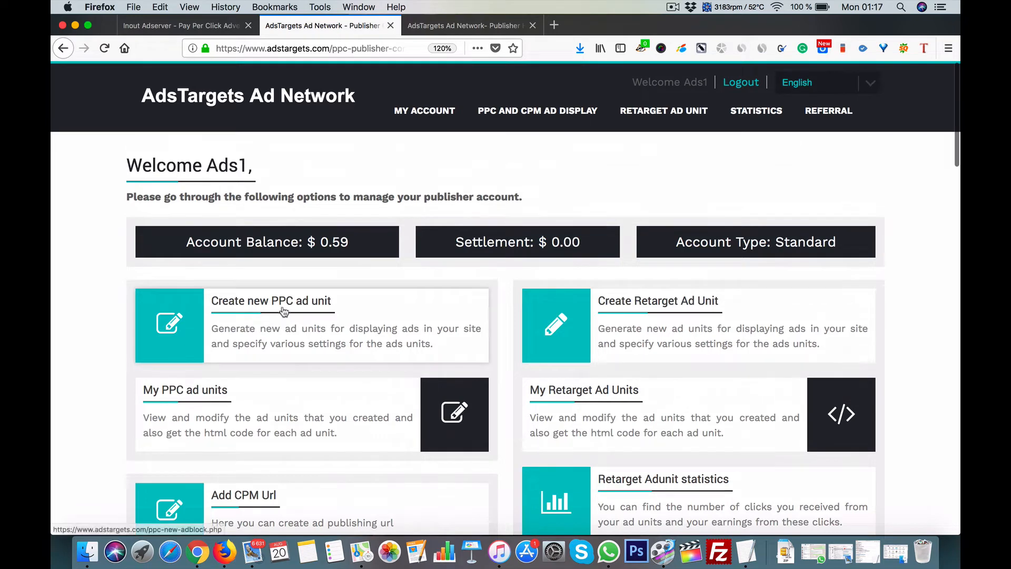
left_click(270, 300)
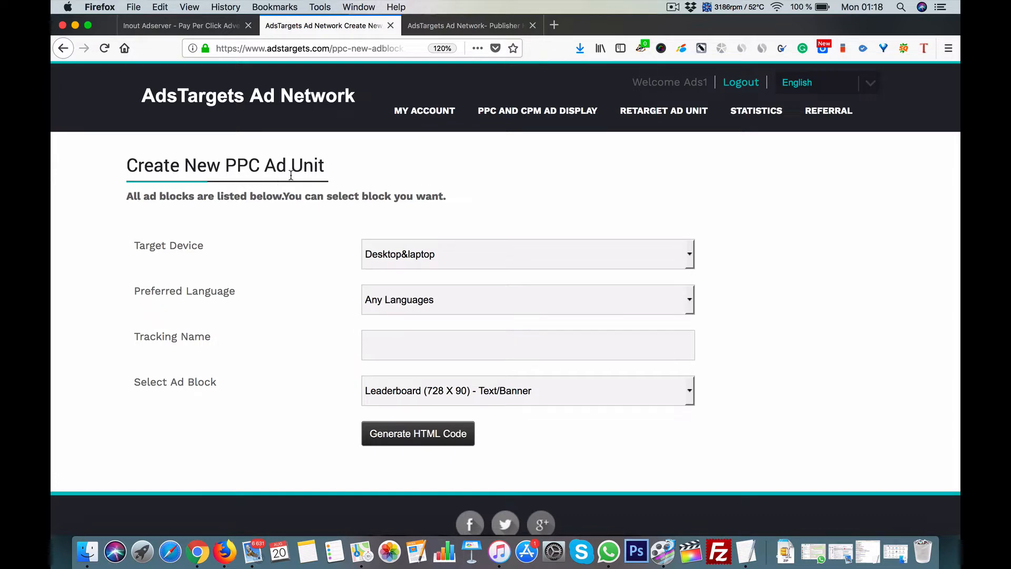
mouse_move(308, 185)
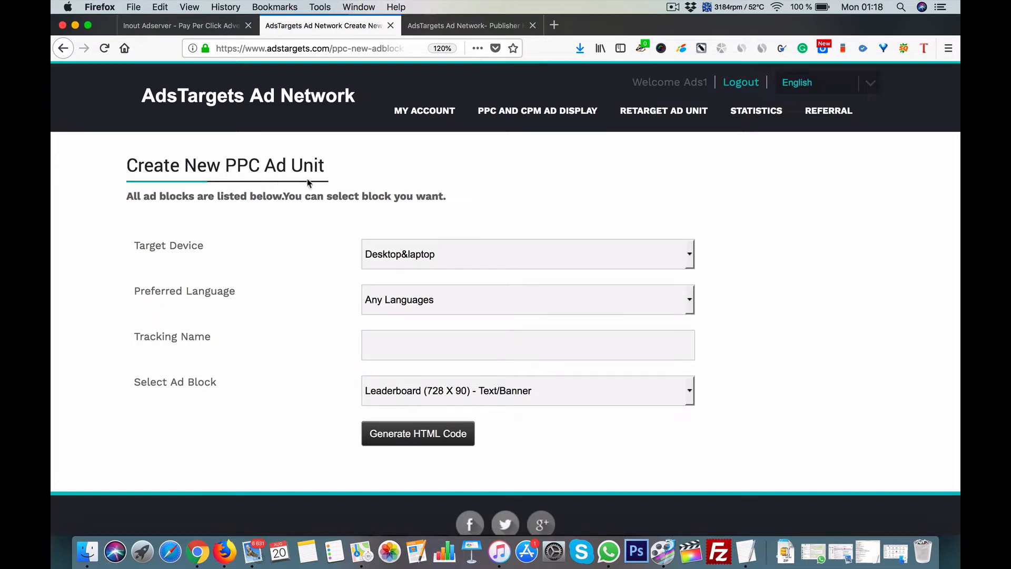
Set the ad unit to Desktop&laptop, tracking name 'Testing', and Leaderboard (728 X 90) block
left_click(527, 253)
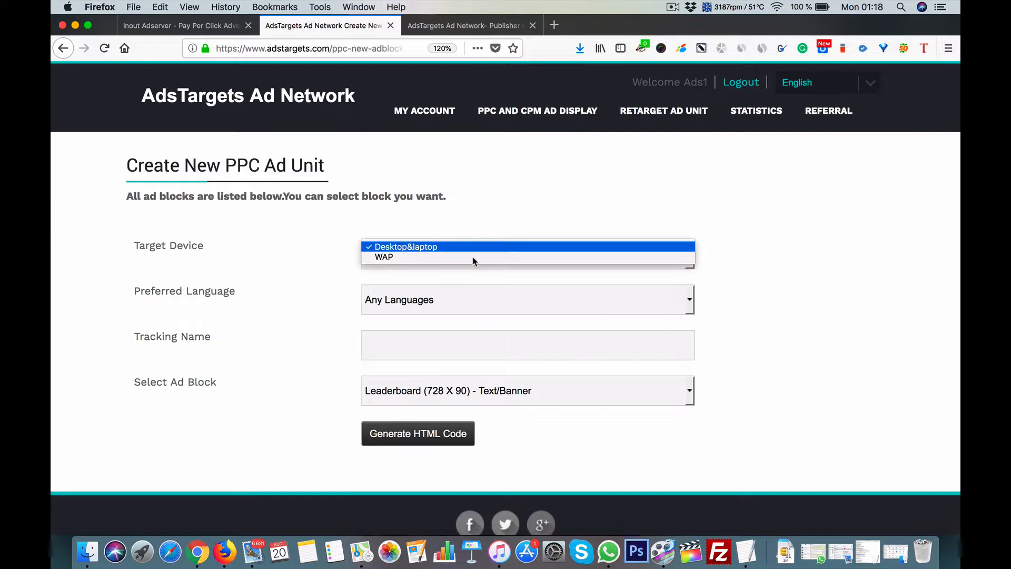
mouse_move(474, 256)
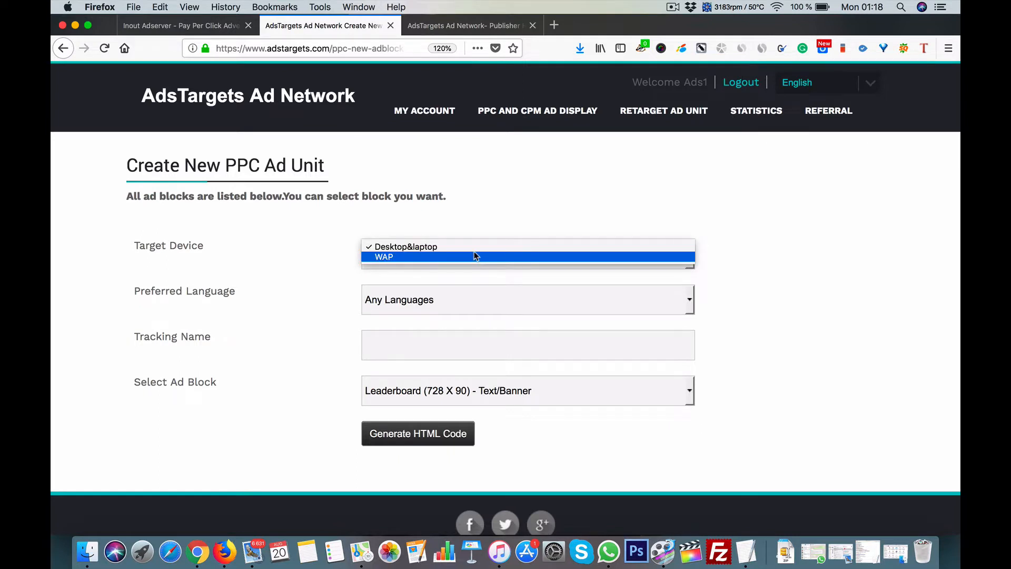
mouse_move(473, 250)
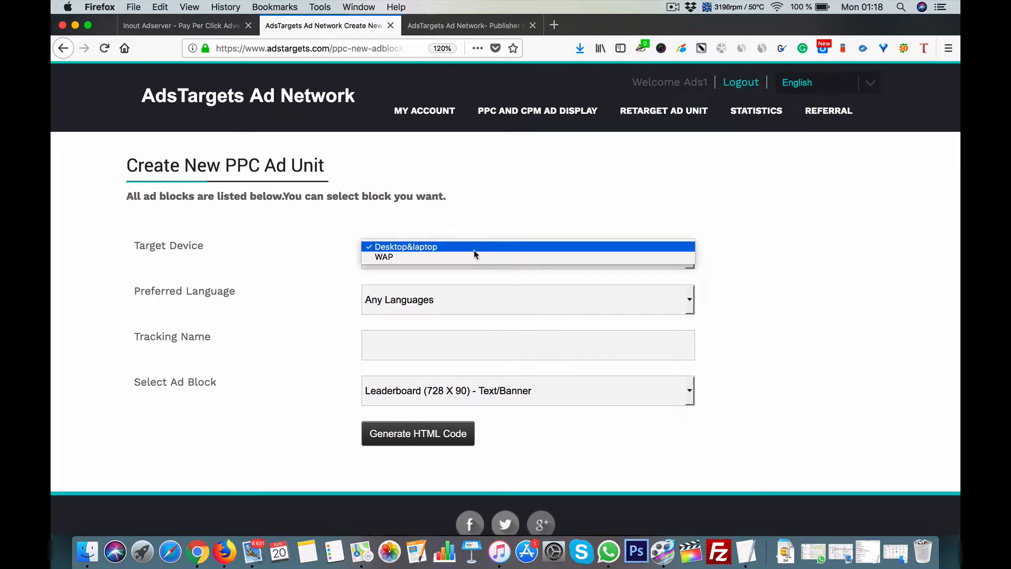
left_click(405, 247)
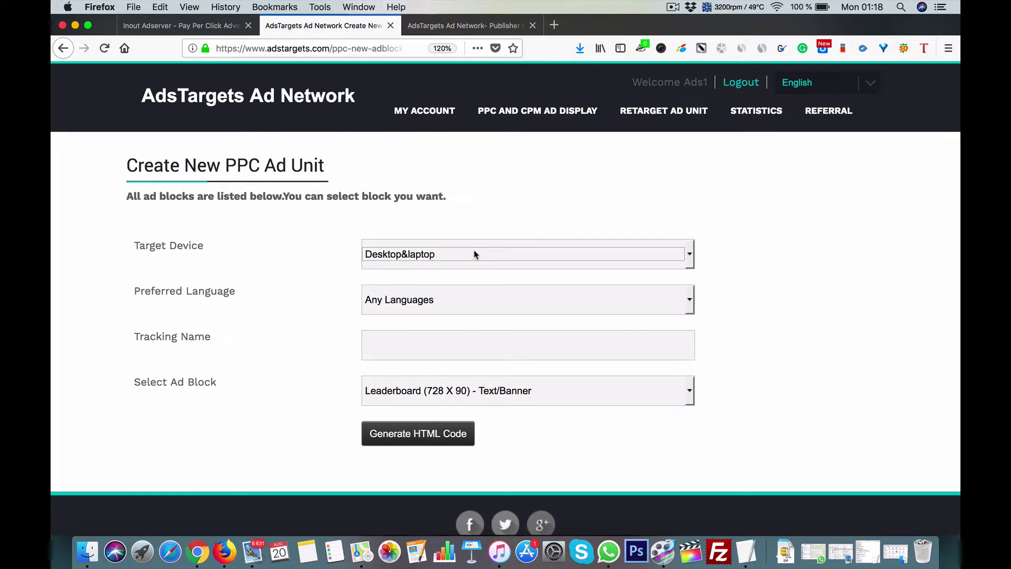
mouse_move(474, 305)
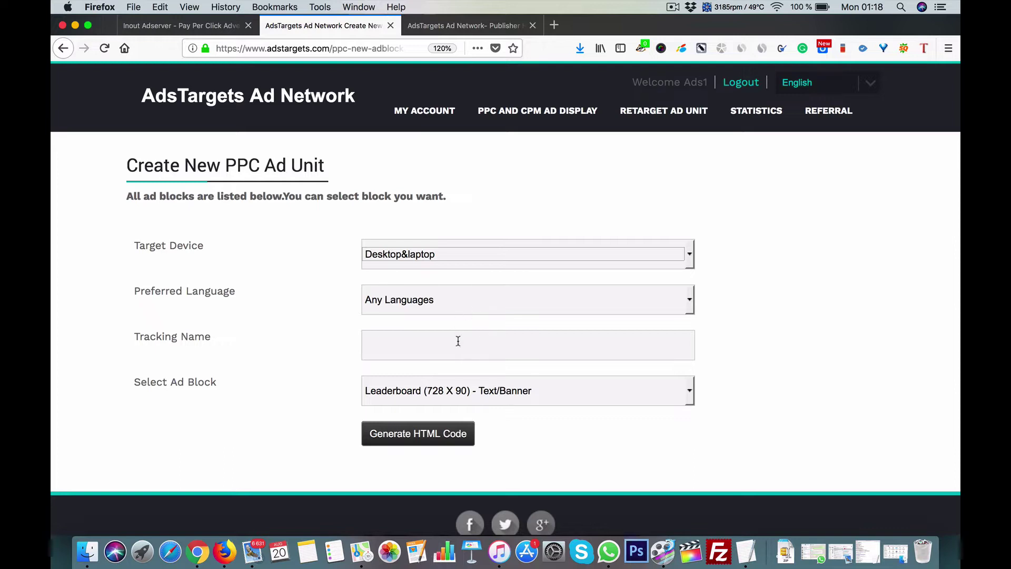
type("Tes")
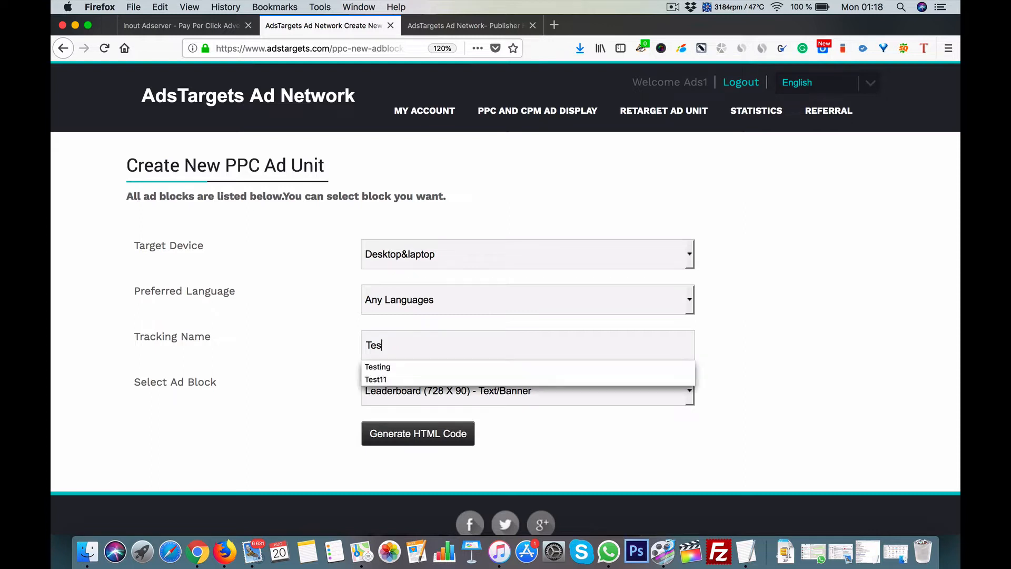
left_click(378, 366)
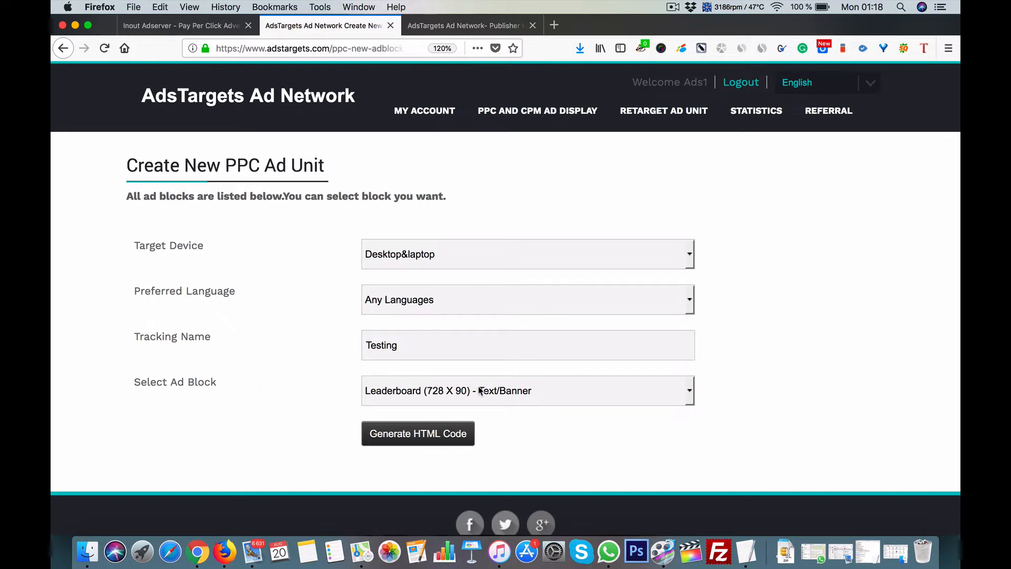
mouse_move(483, 393)
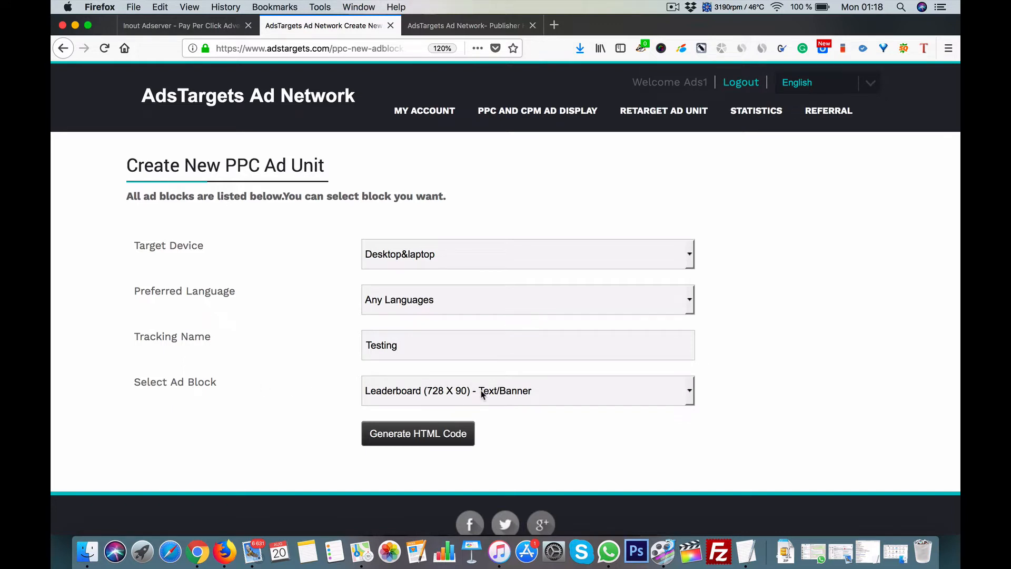
mouse_move(449, 396)
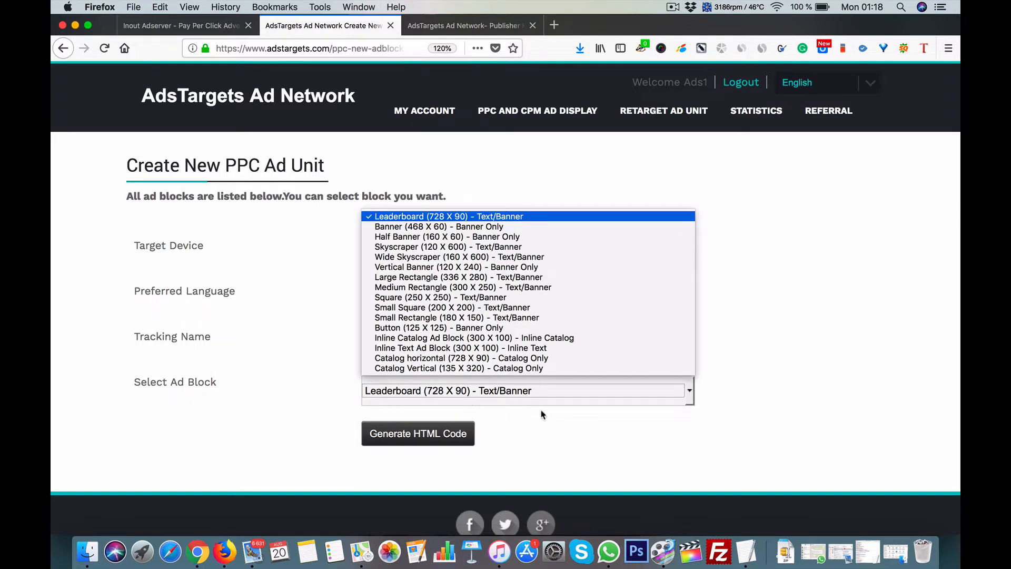
left_click(448, 216)
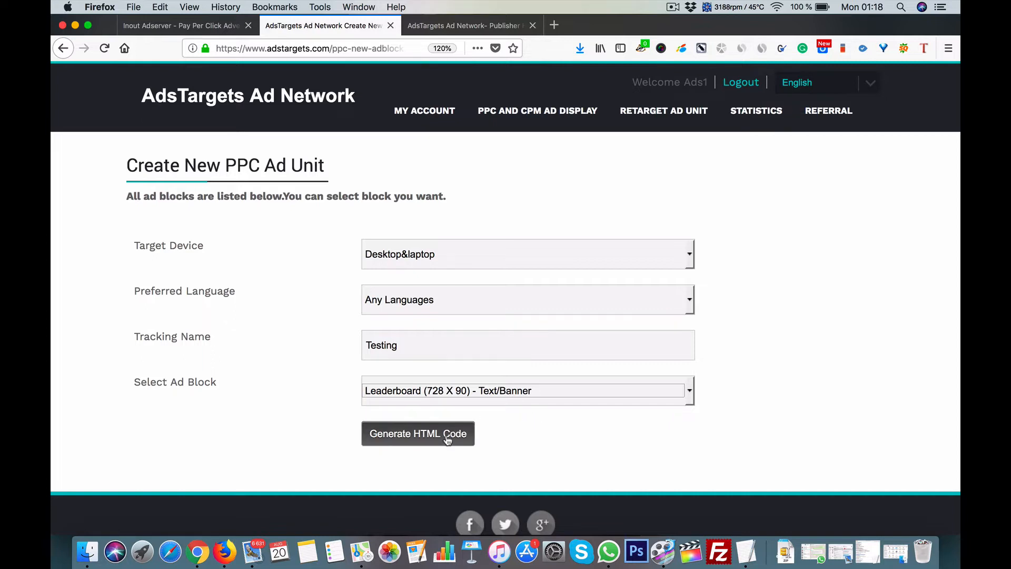
Generate the Testing ad unit's HTML code and scroll down to the Html code box
left_click(418, 433)
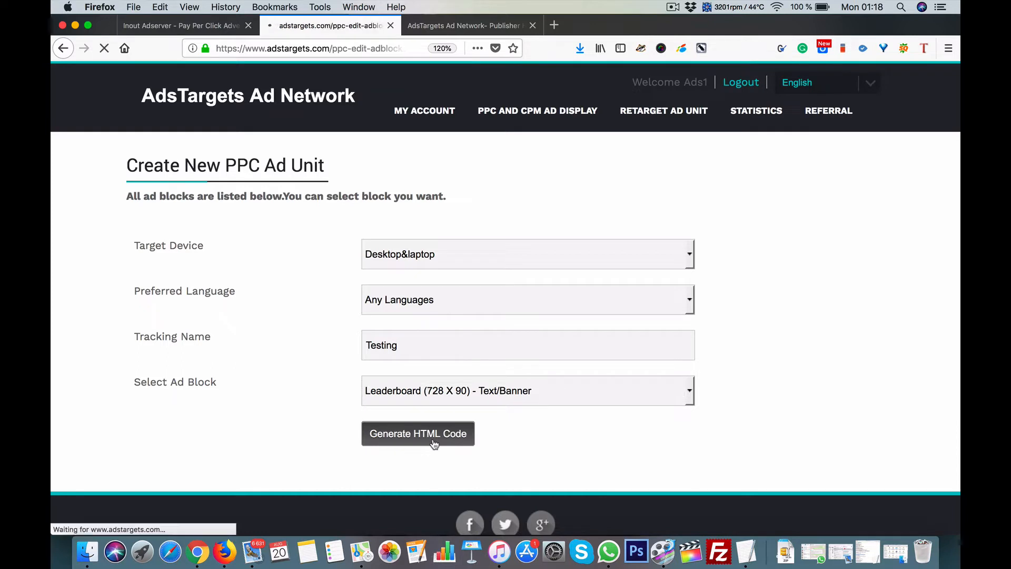
left_click(418, 433)
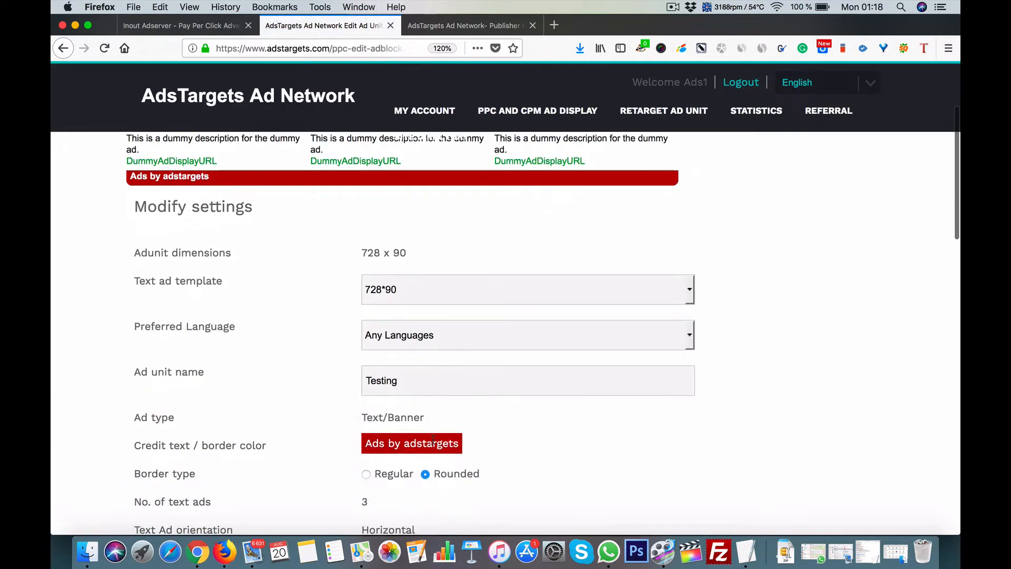
scroll("down", 3)
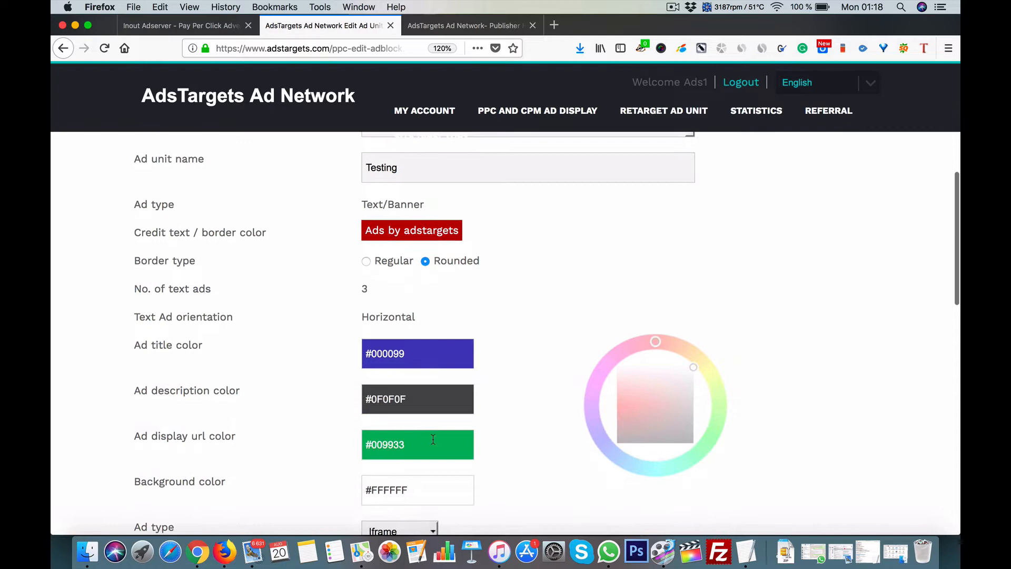
scroll("down", 3)
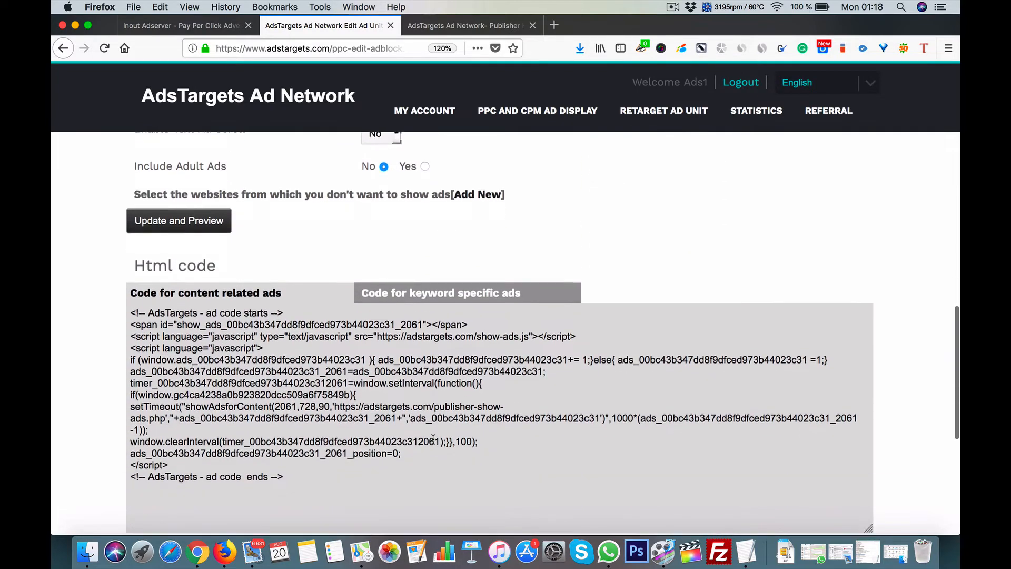
scroll("down", 3)
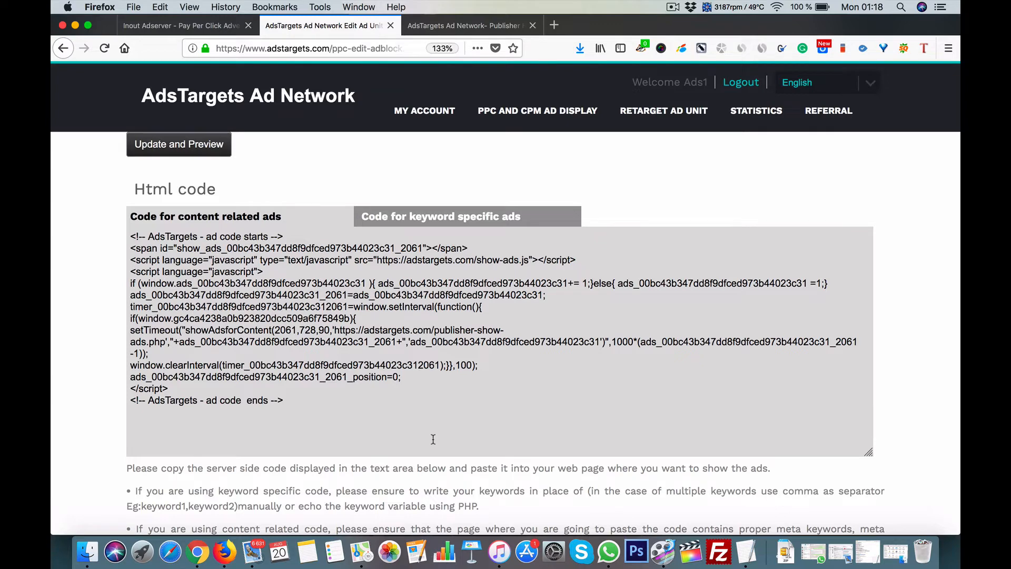
scroll("down", 3)
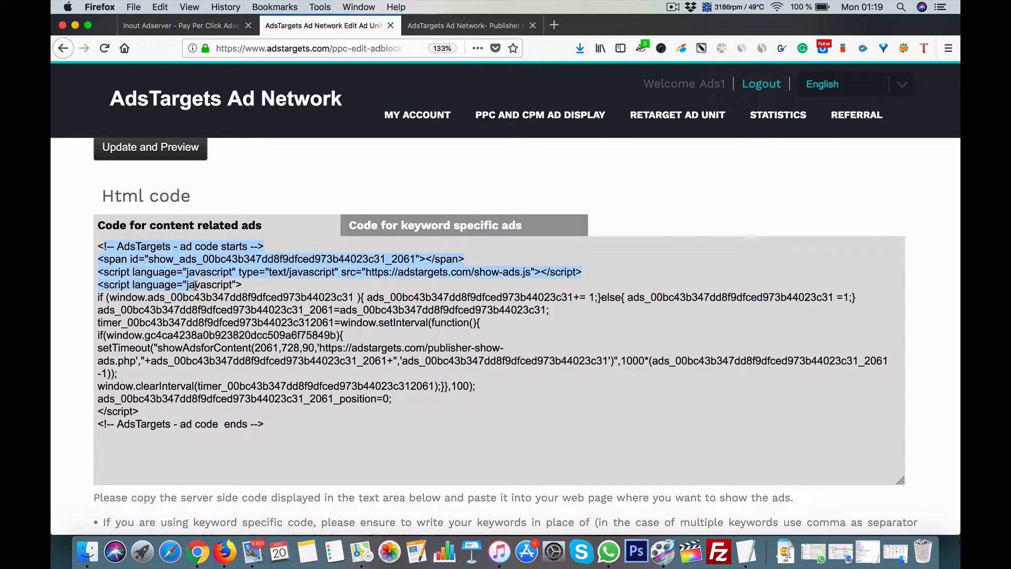
Select the 'Code for content related ads' HTML code for copying
left_click(100, 246)
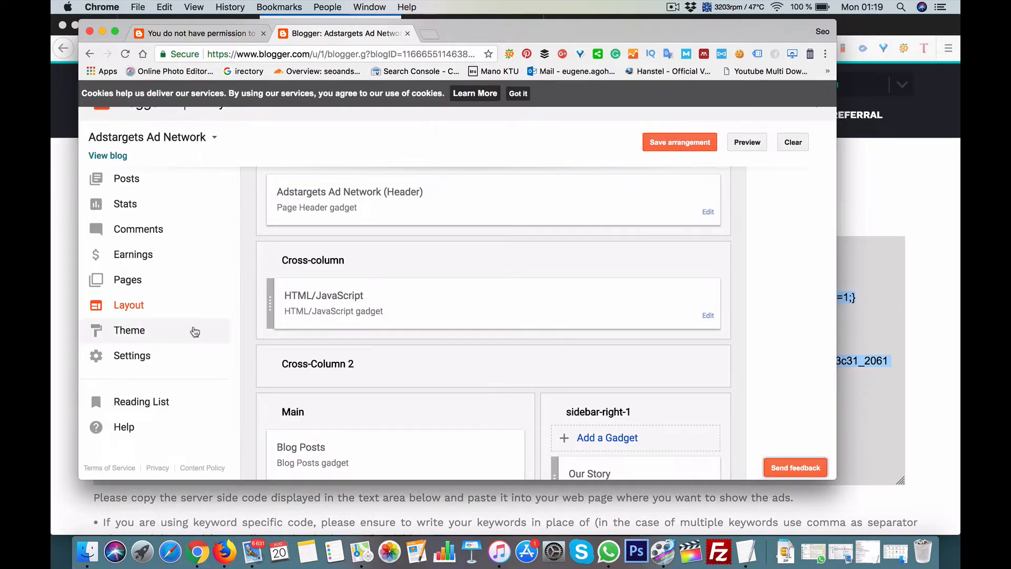
mouse_move(146, 271)
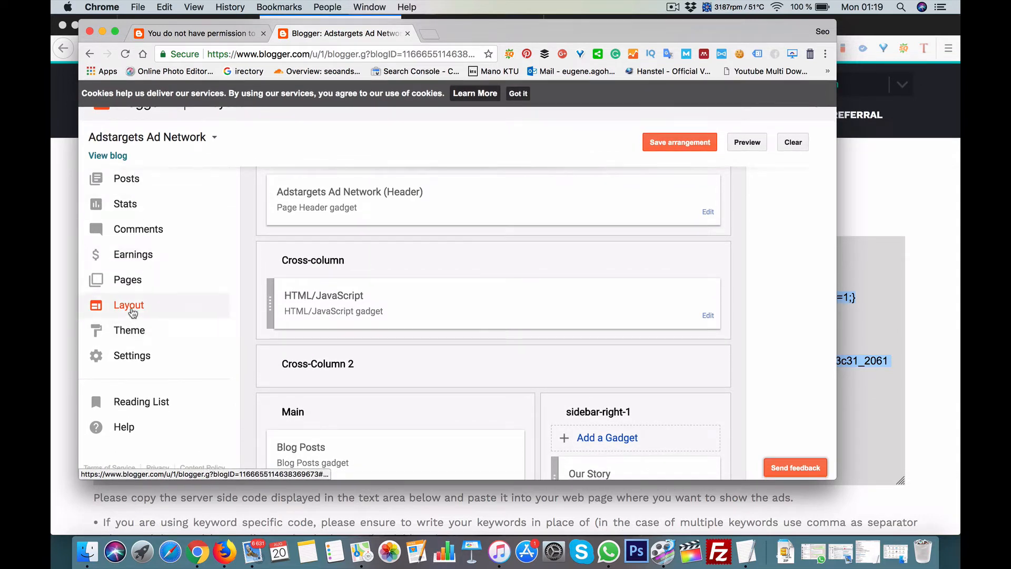
mouse_move(477, 255)
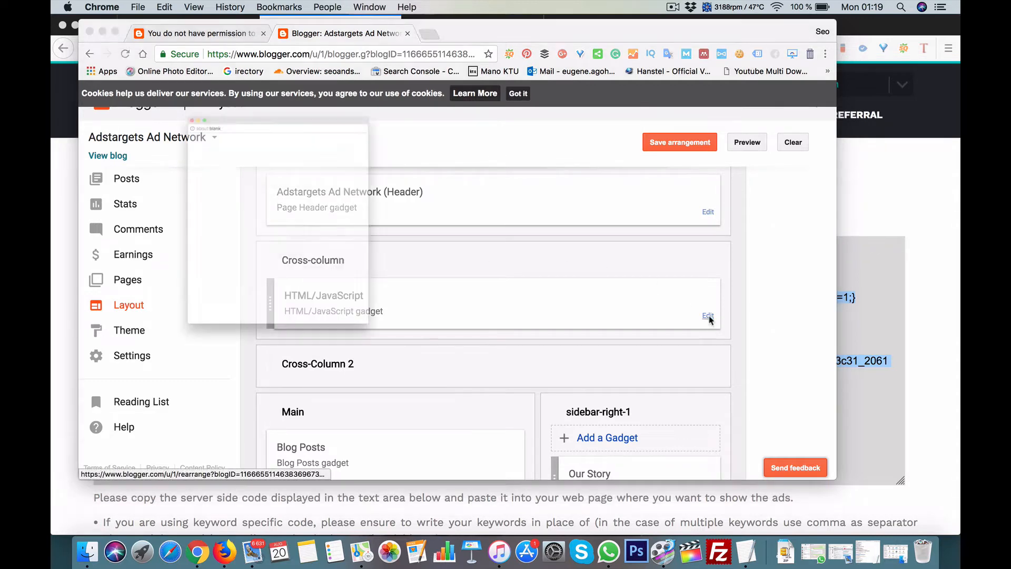
Paste the ad code into the Cross-column HTML/JavaScript gadget, save it, and view the blog
left_click(707, 316)
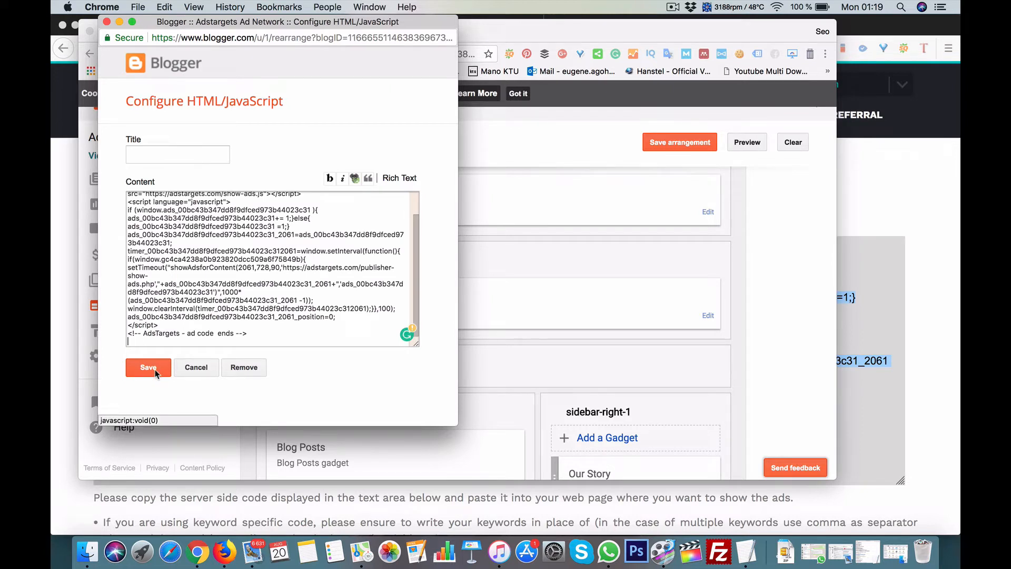
left_click(147, 367)
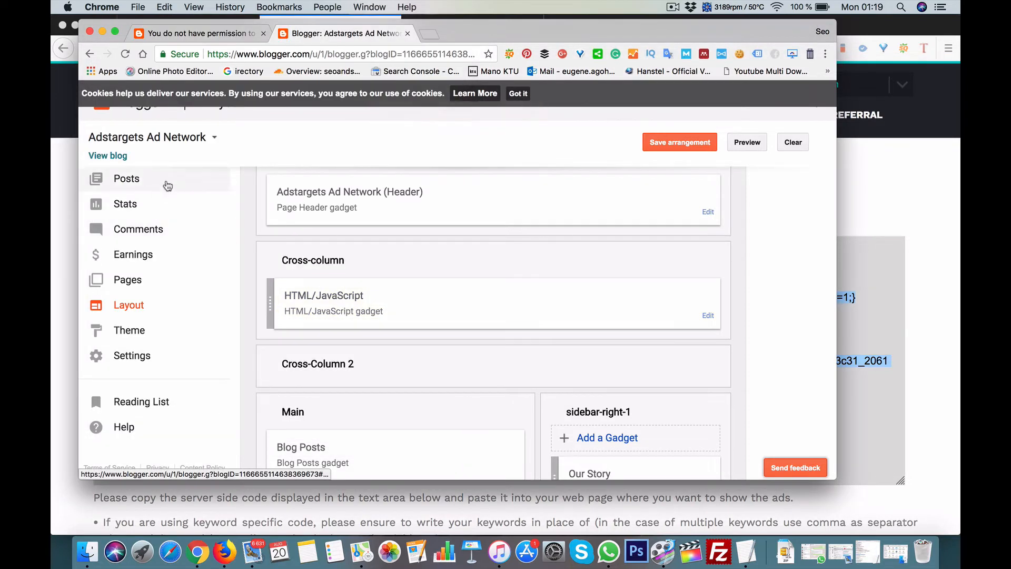
left_click(678, 141)
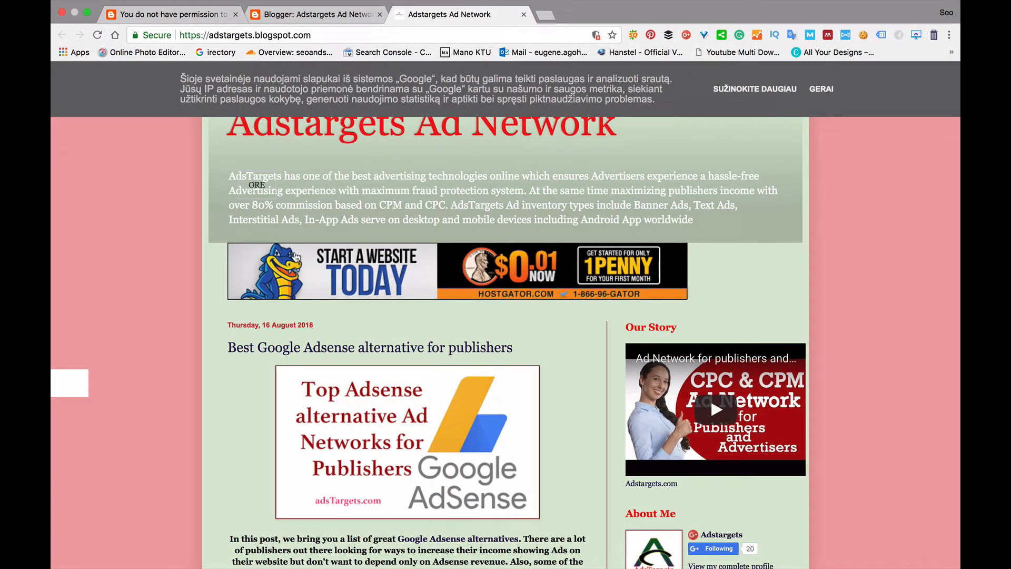
Inspect the banner under the live blog header, which still shows HostGator
left_click(681, 32)
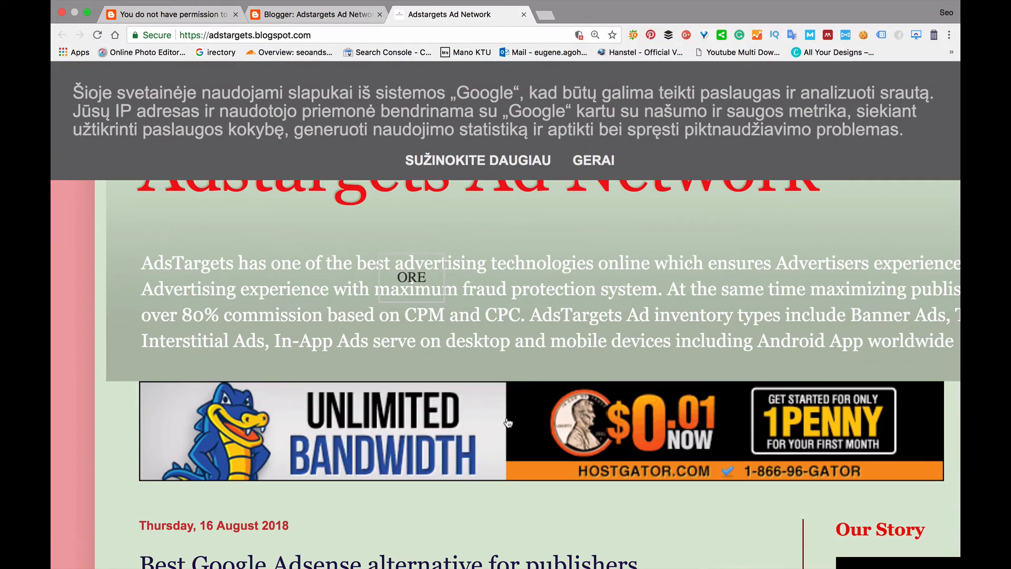
left_click(678, 32)
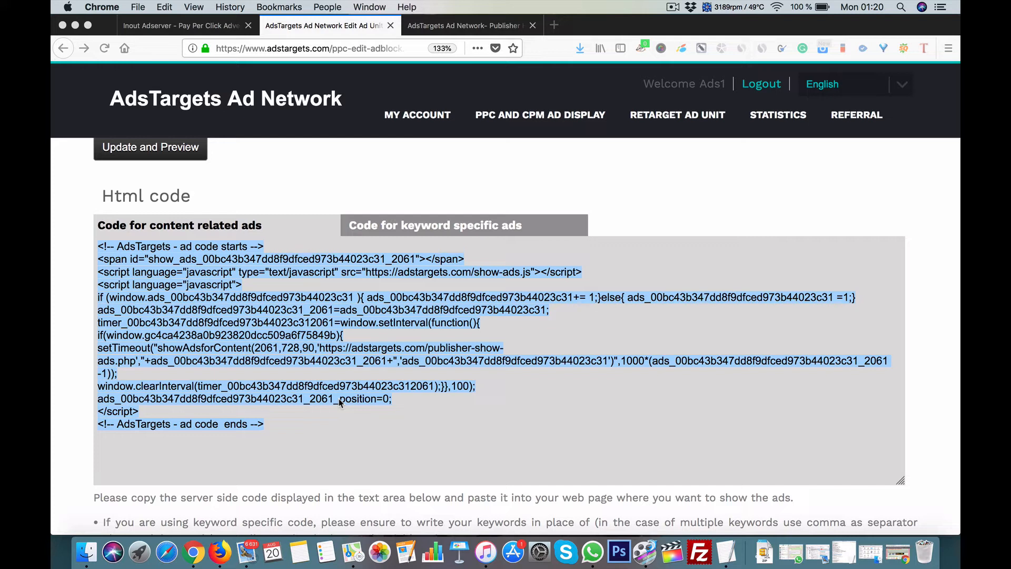
mouse_move(344, 478)
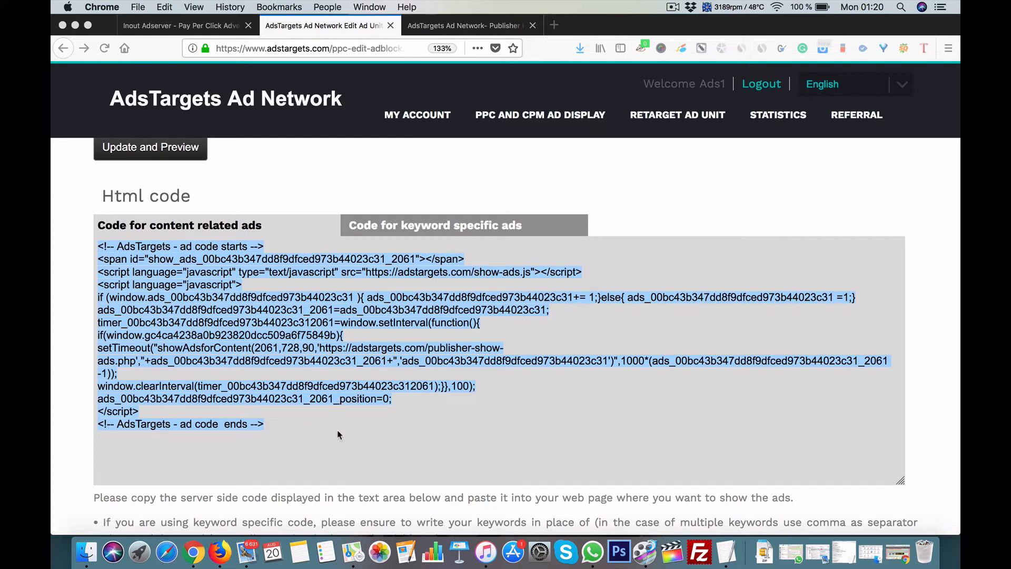
mouse_move(422, 430)
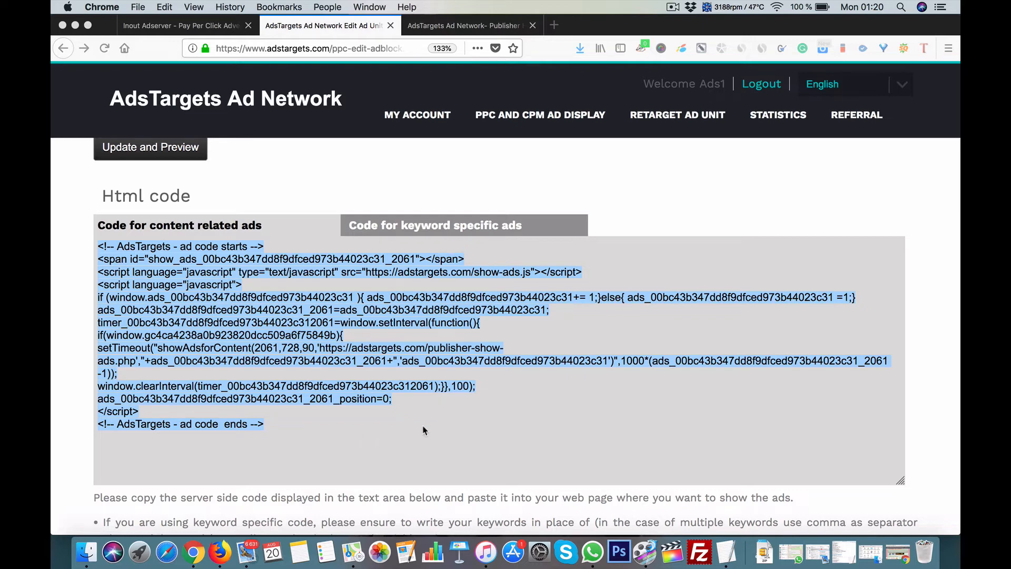
Recopy the full content-related ad code and return to the top of the Testing page
scroll("up", 3)
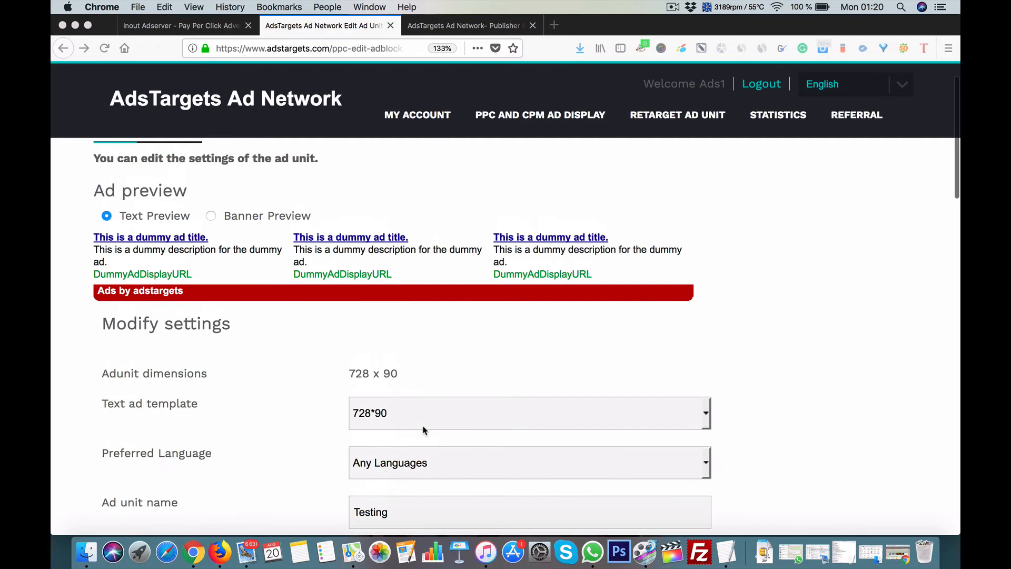
scroll("down", 3)
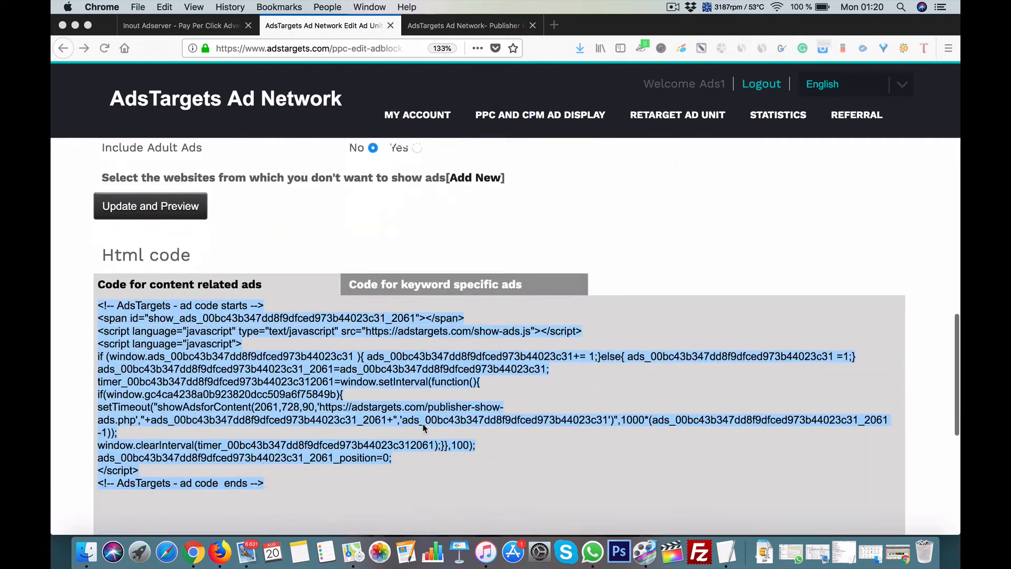
scroll("down", 3)
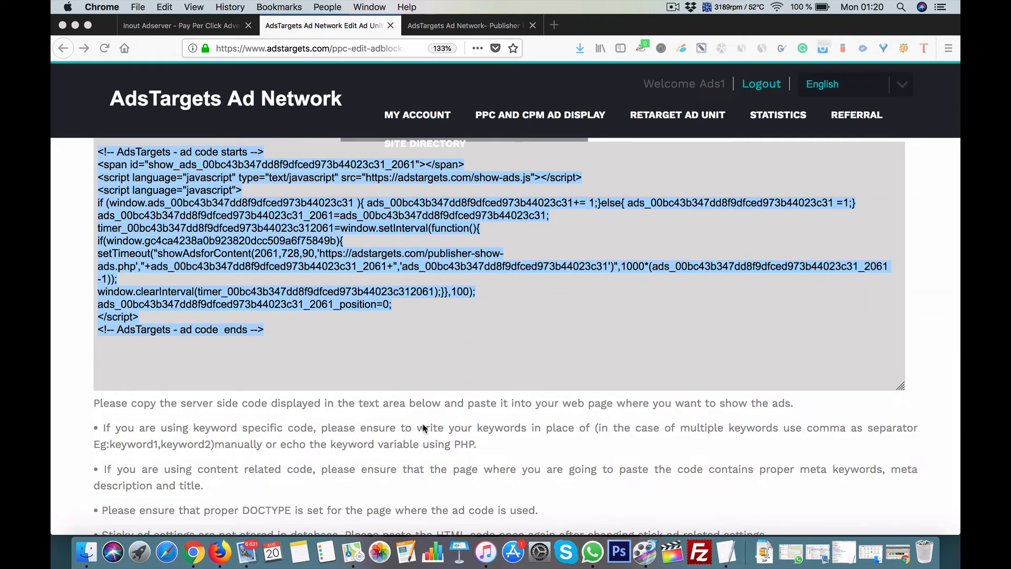
scroll("up", 3)
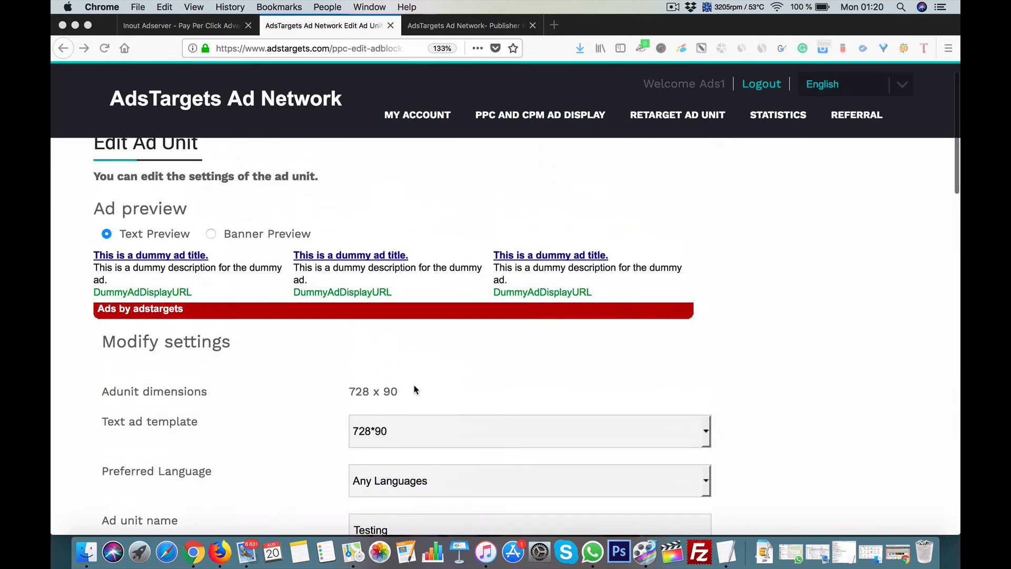
mouse_move(245, 36)
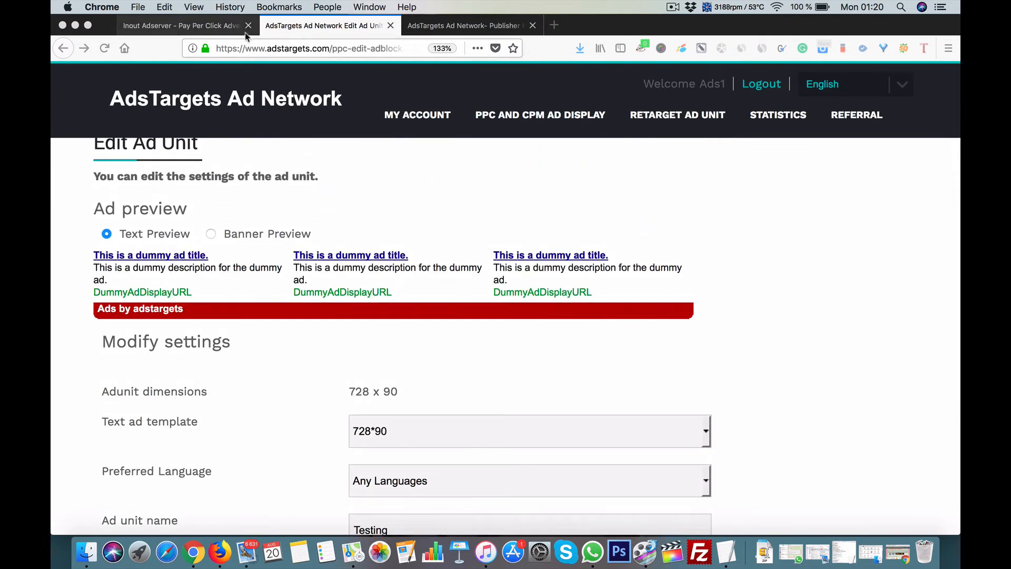
mouse_move(328, 390)
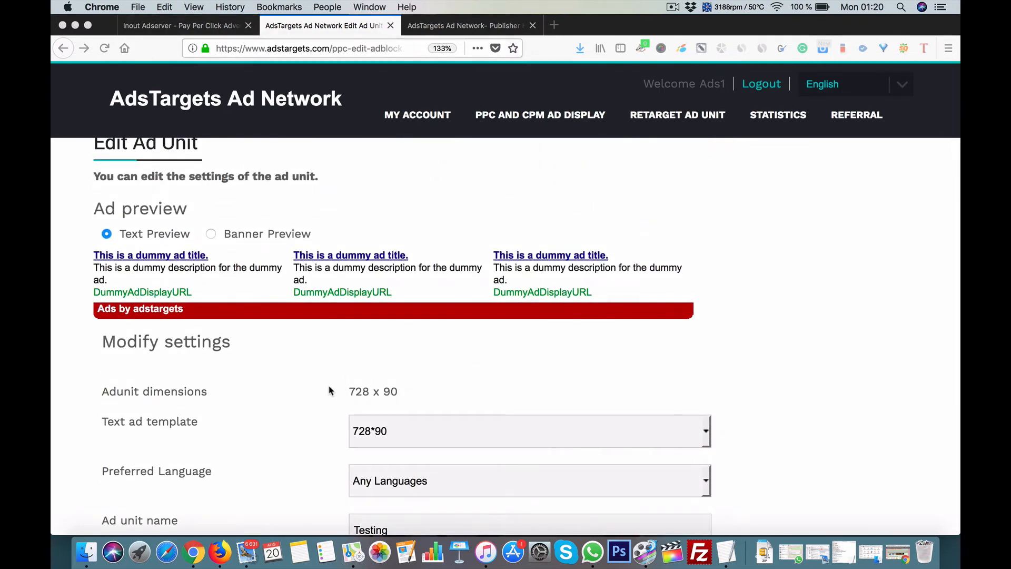
mouse_move(194, 552)
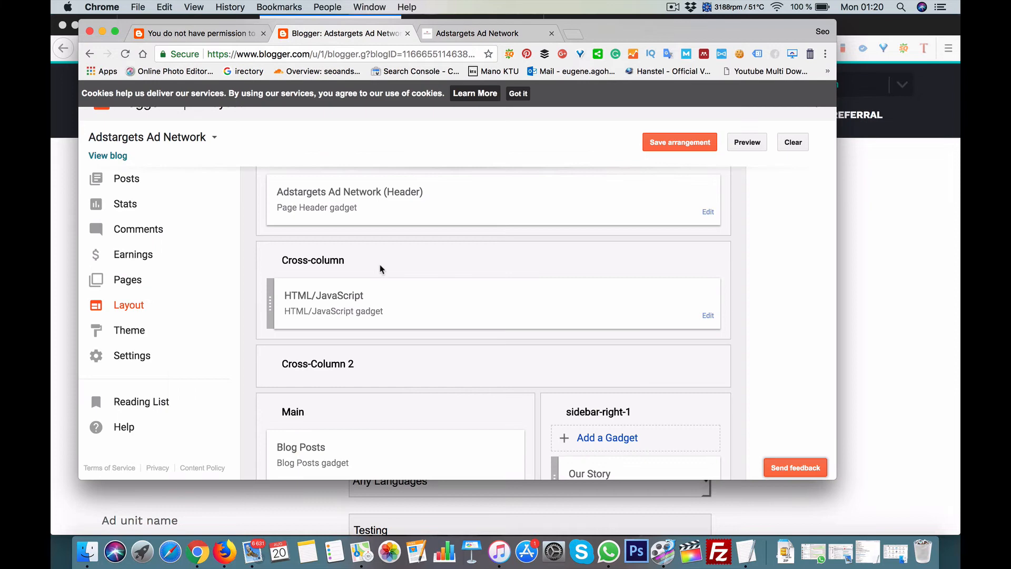
Delete the HTML/JavaScript gadget's code, save the empty gadget, and reload the live blog
left_click(707, 315)
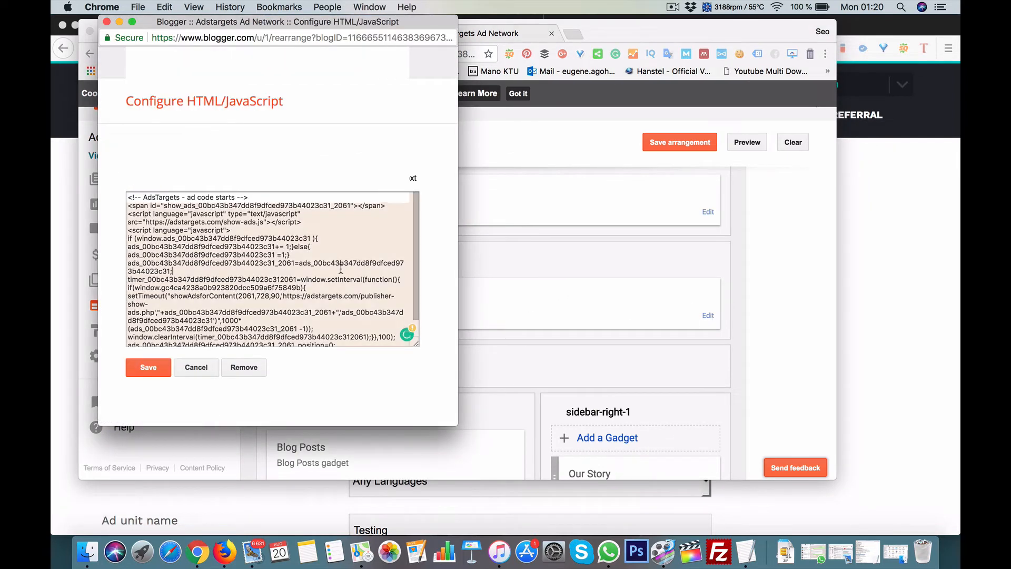
left_click(271, 270)
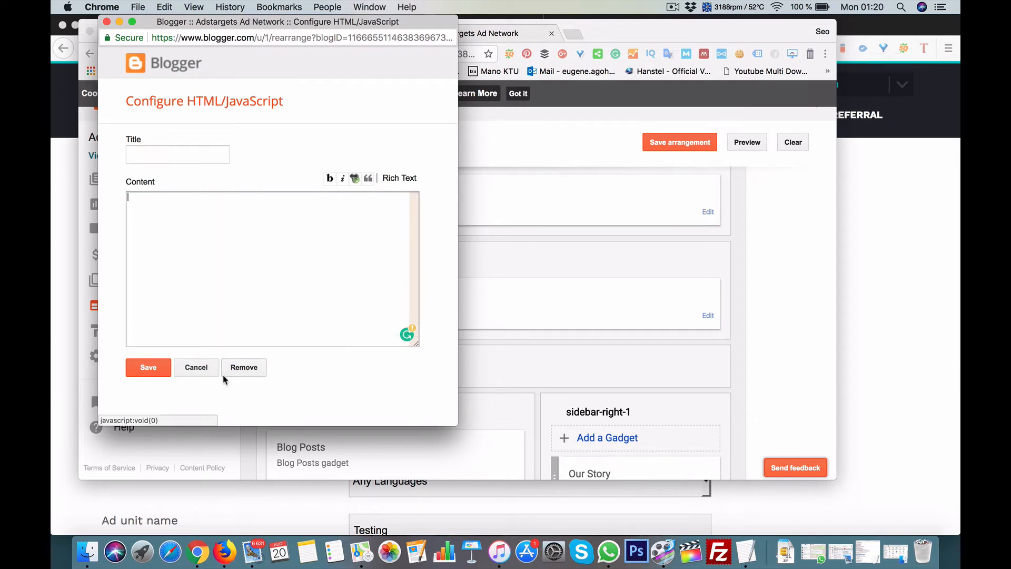
left_click(147, 367)
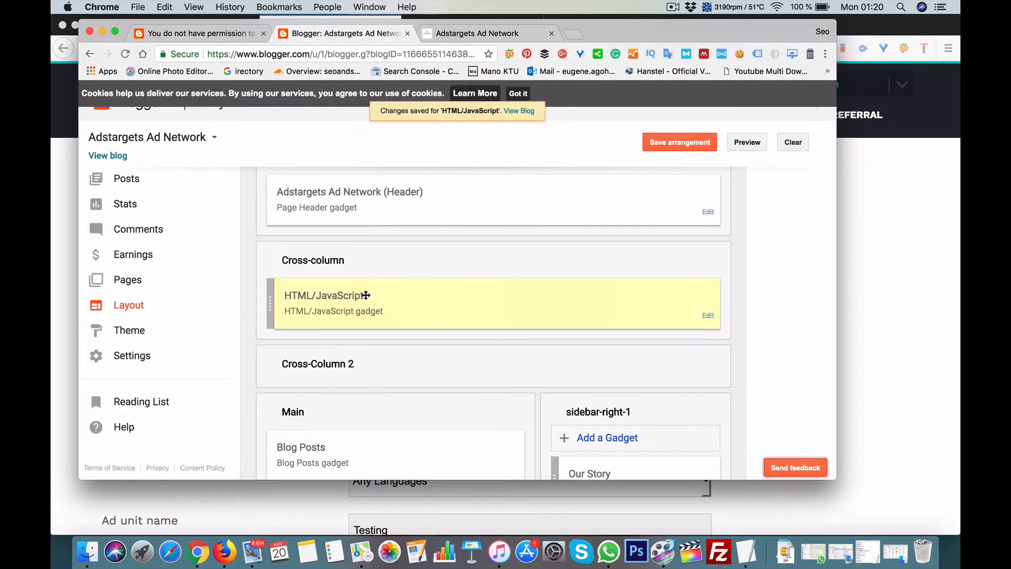
left_click(678, 141)
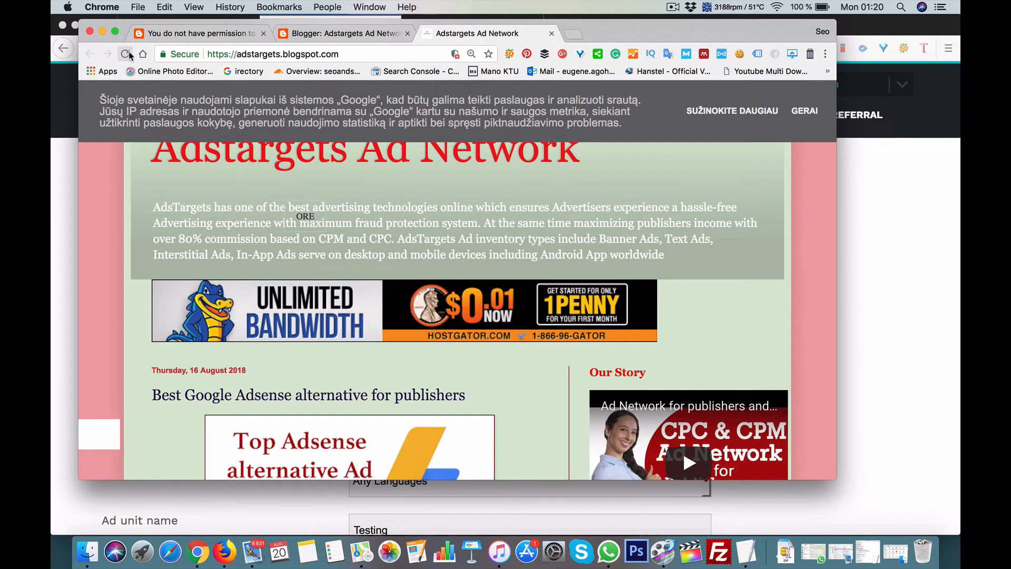
left_click(127, 54)
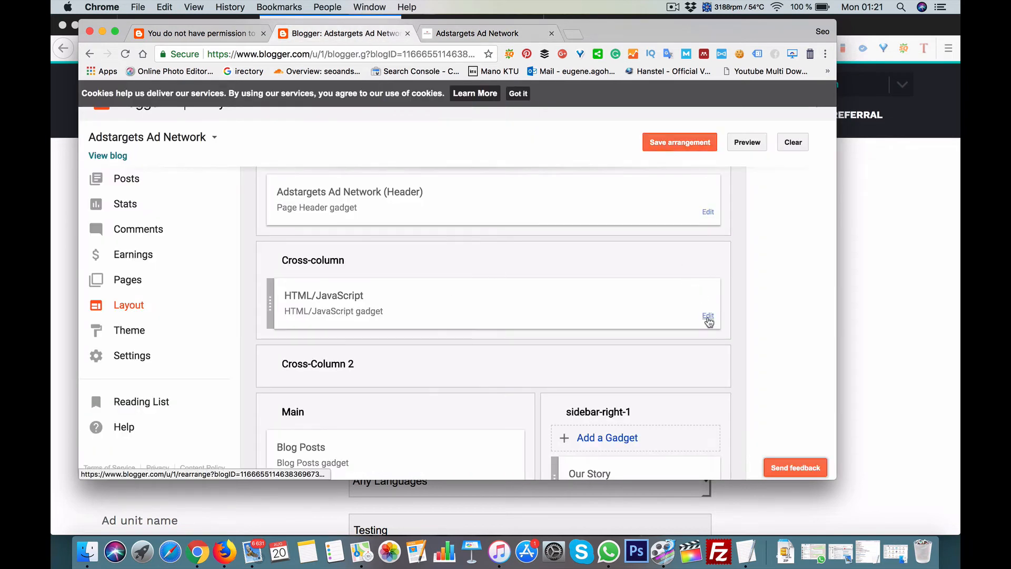
Re-paste the AdsTargets code into the HTML/JavaScript gadget, save it, and save the layout arrangement
left_click(707, 315)
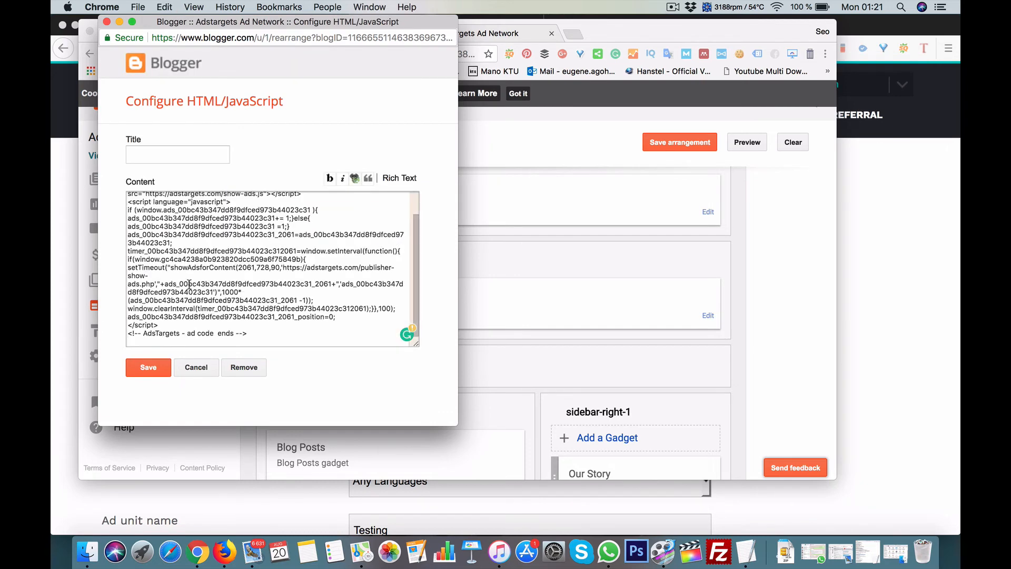
left_click(148, 367)
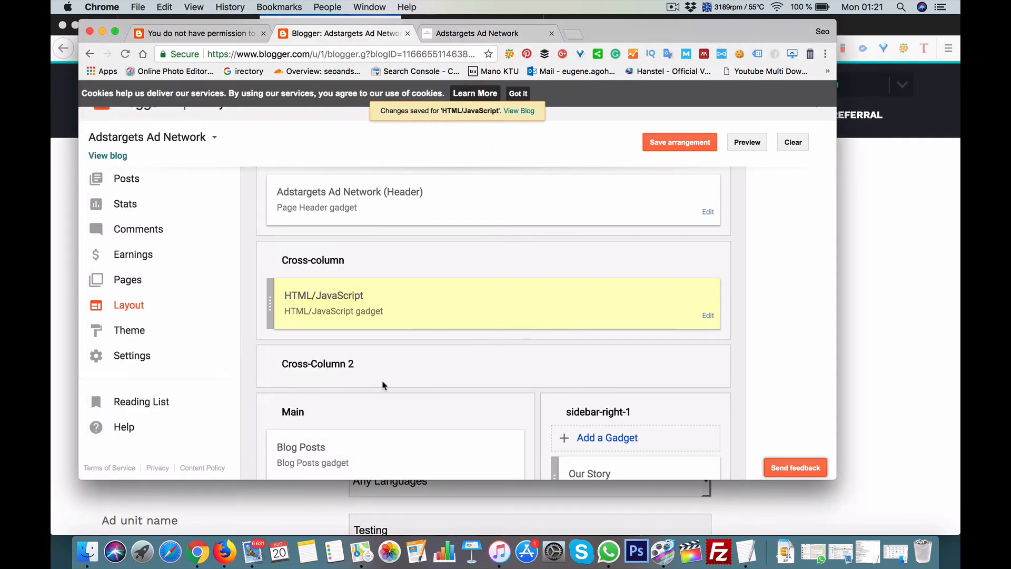
left_click(679, 141)
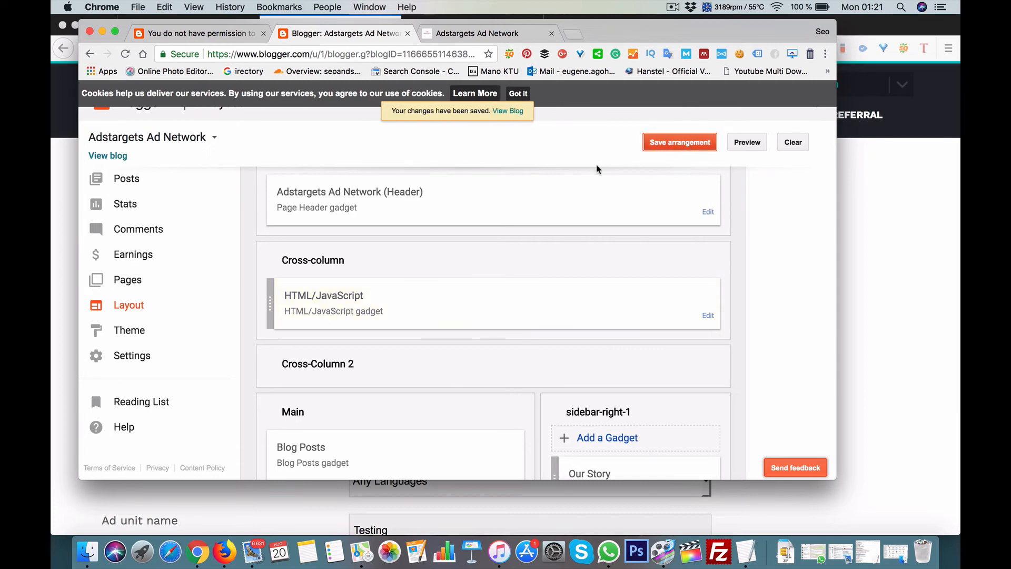
View the live blog, reload to confirm the 728x90 banner under the header, then close it
left_click(488, 33)
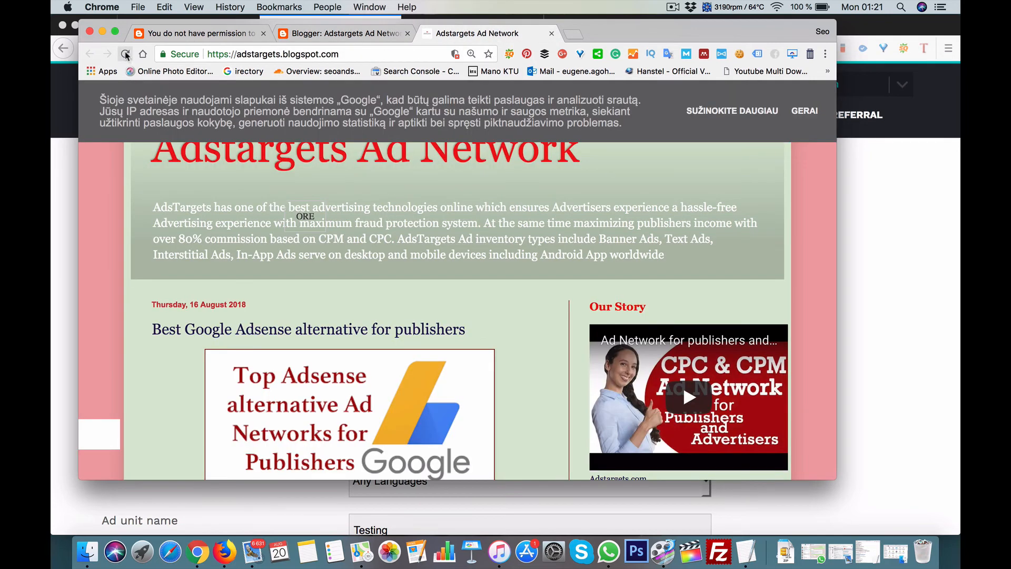
left_click(126, 54)
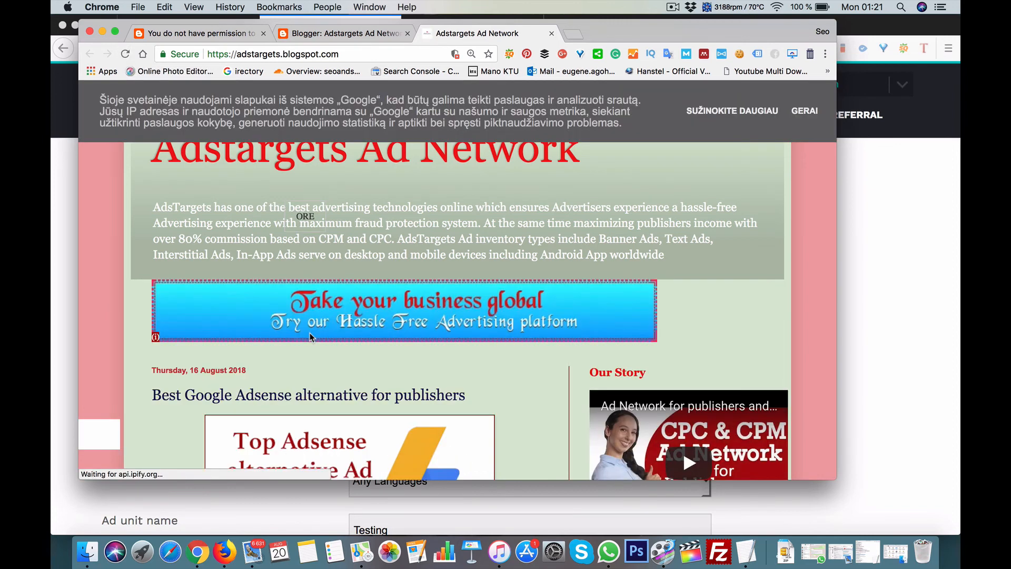
mouse_move(163, 337)
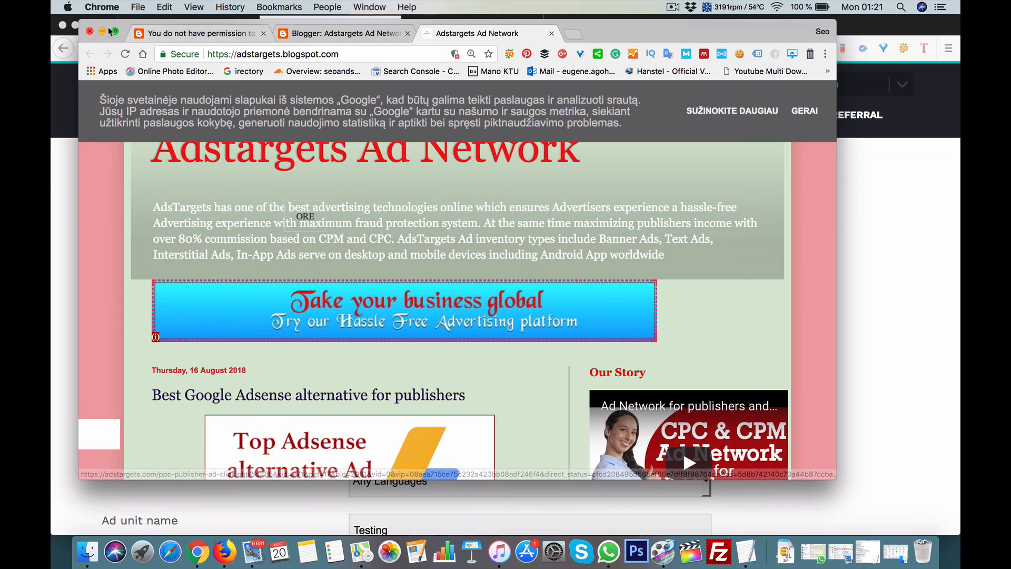
left_click(101, 33)
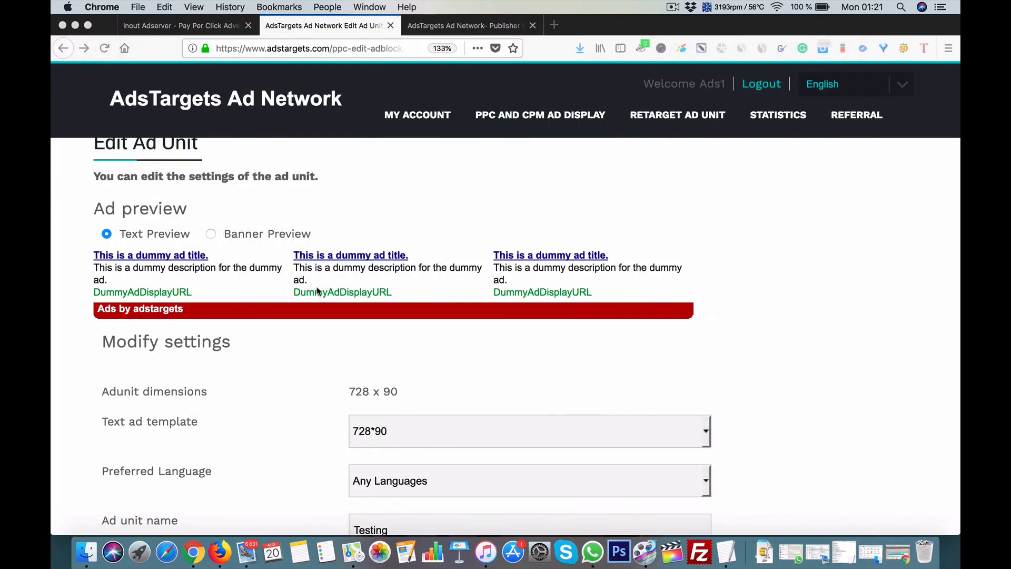
mouse_move(655, 133)
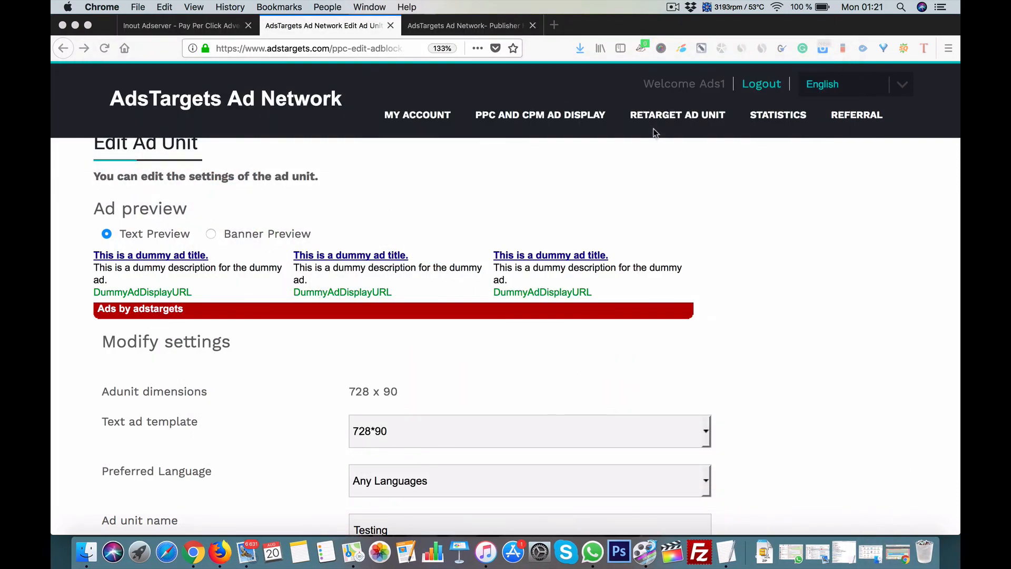